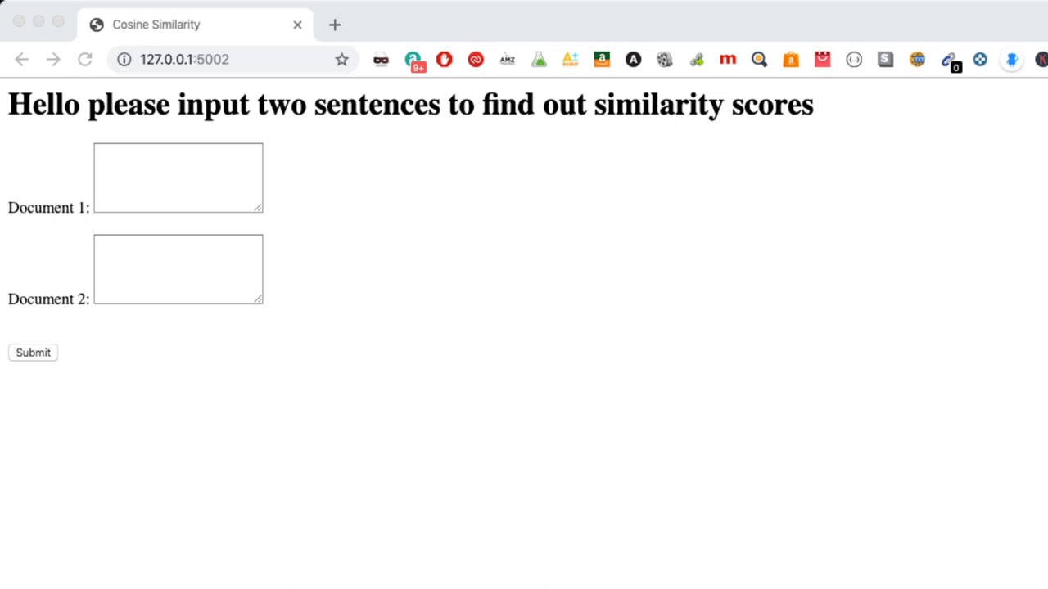
- Score 'i have a test today' against 'i dont like to take a test', getting about 0.22
left_click(177, 177)
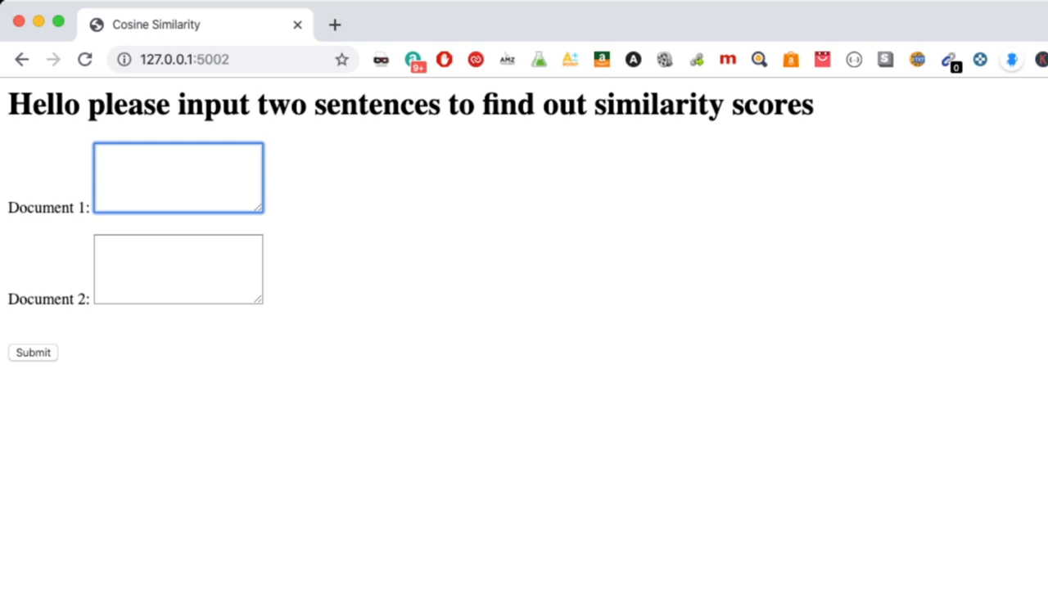
type("i have a test today")
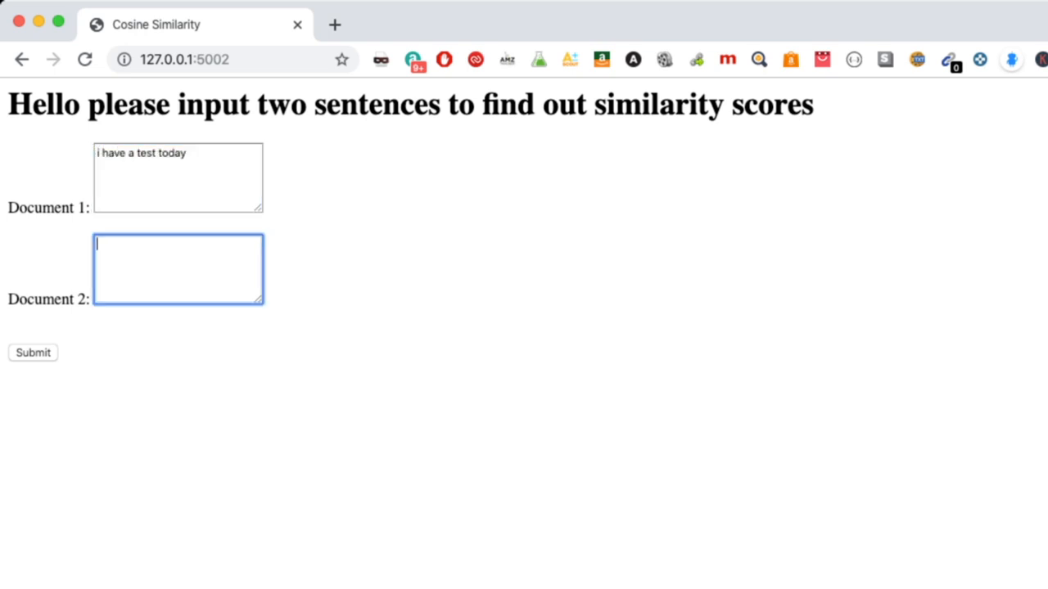
type("i dont like to take a")
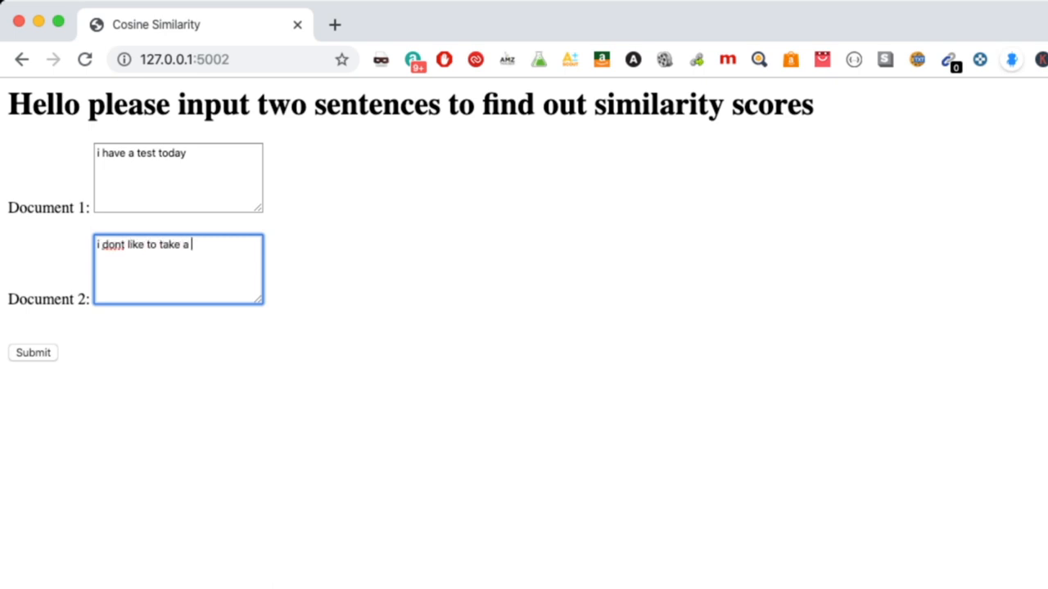
type("test")
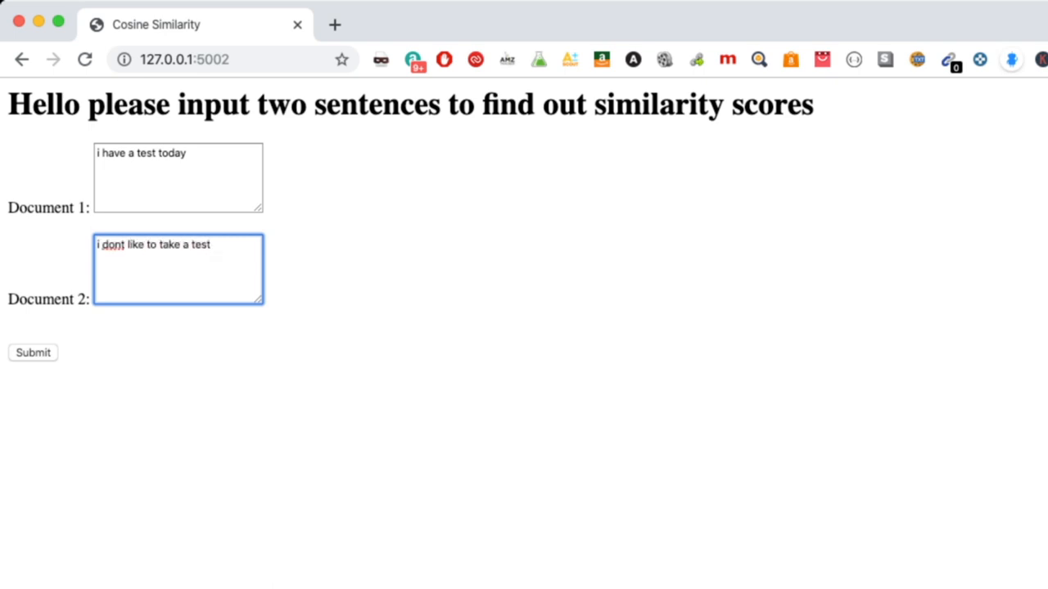
left_click(32, 352)
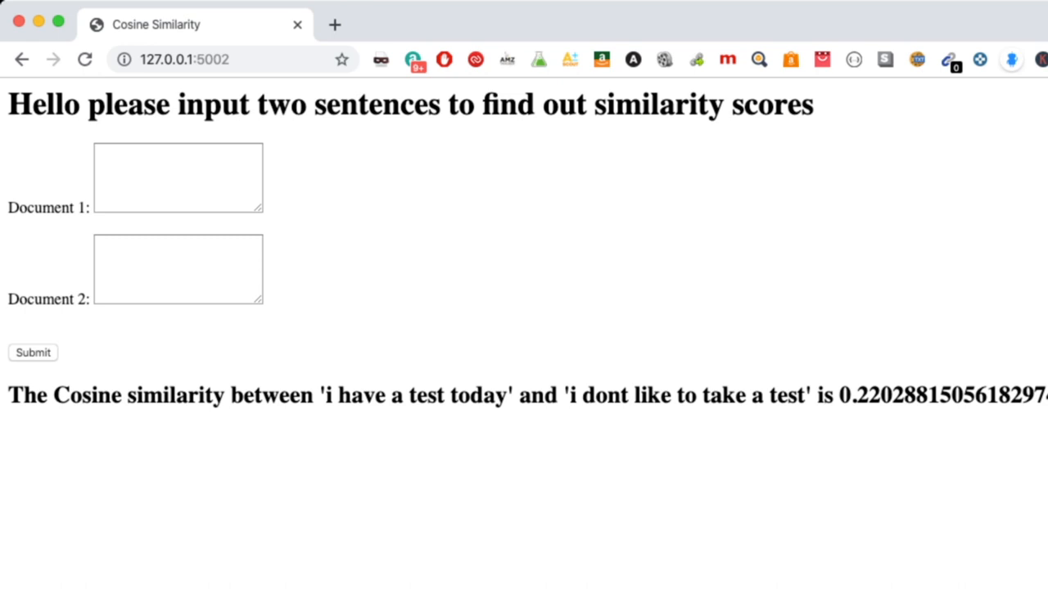
left_click_drag(632, 394, 799, 395)
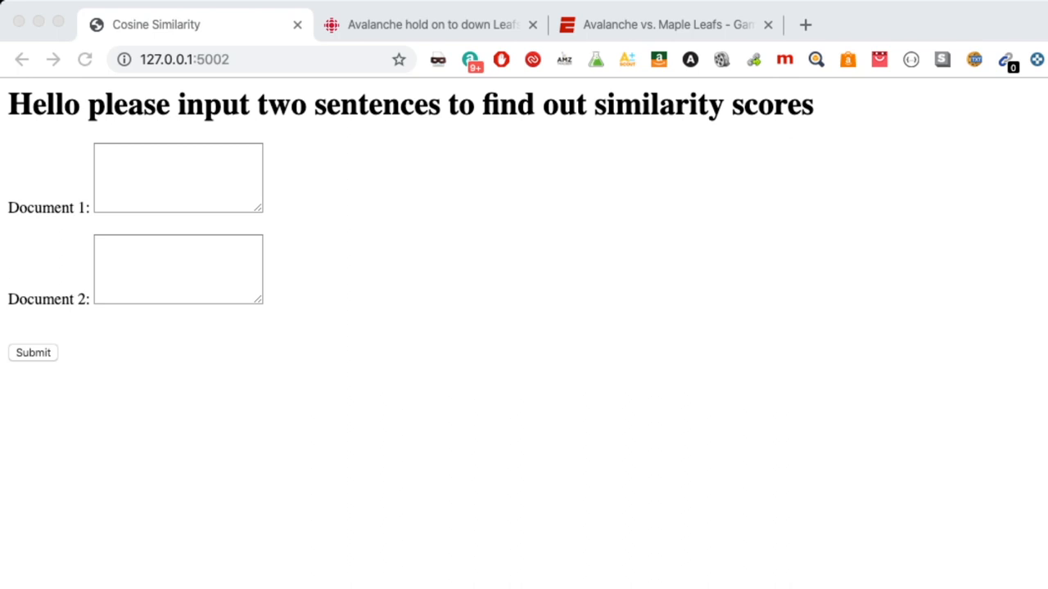
- Read through the CBC article on the Avalanche beating the Leafs, glancing at the ESPN recap
left_click(432, 24)
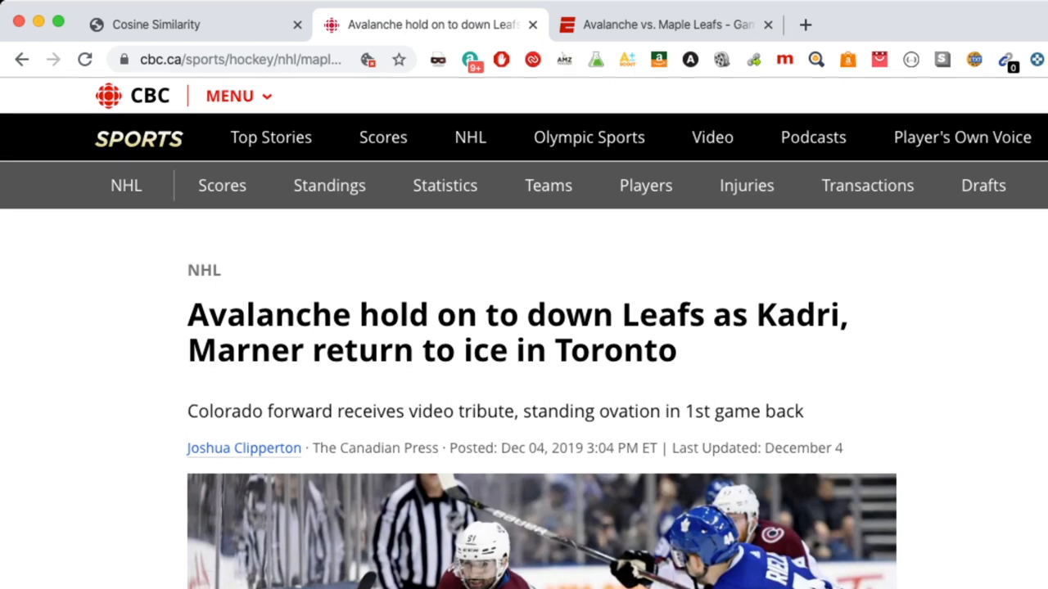
left_click(663, 24)
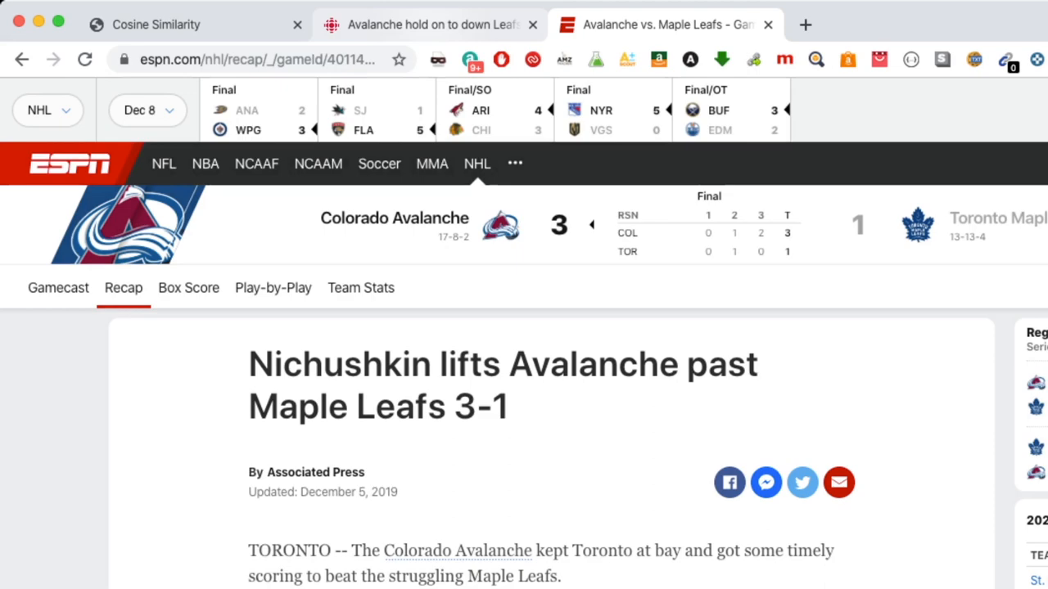
left_click(423, 24)
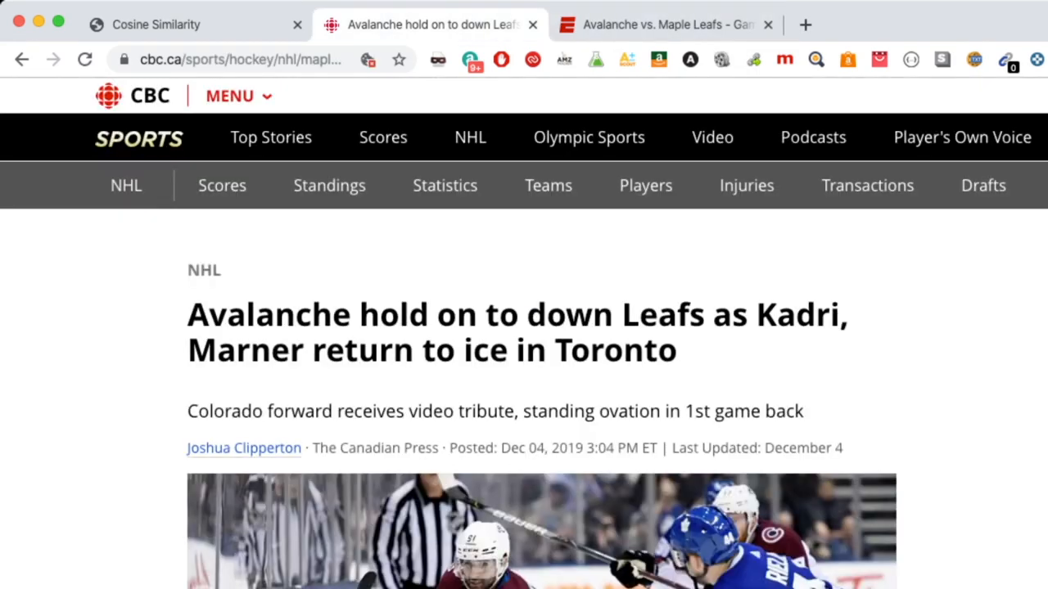
scroll("down", 3)
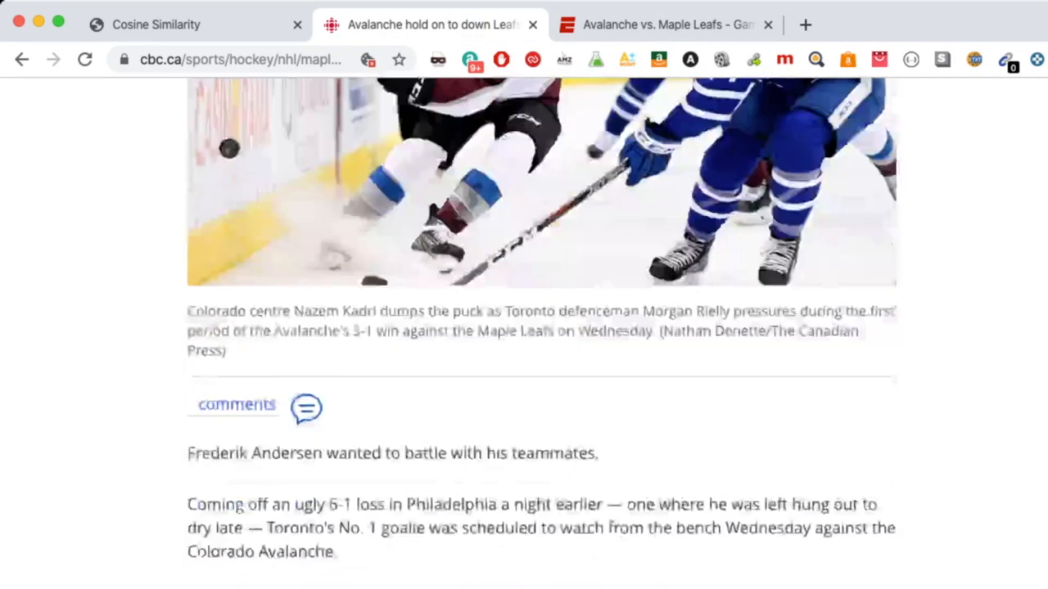
scroll("down", 3)
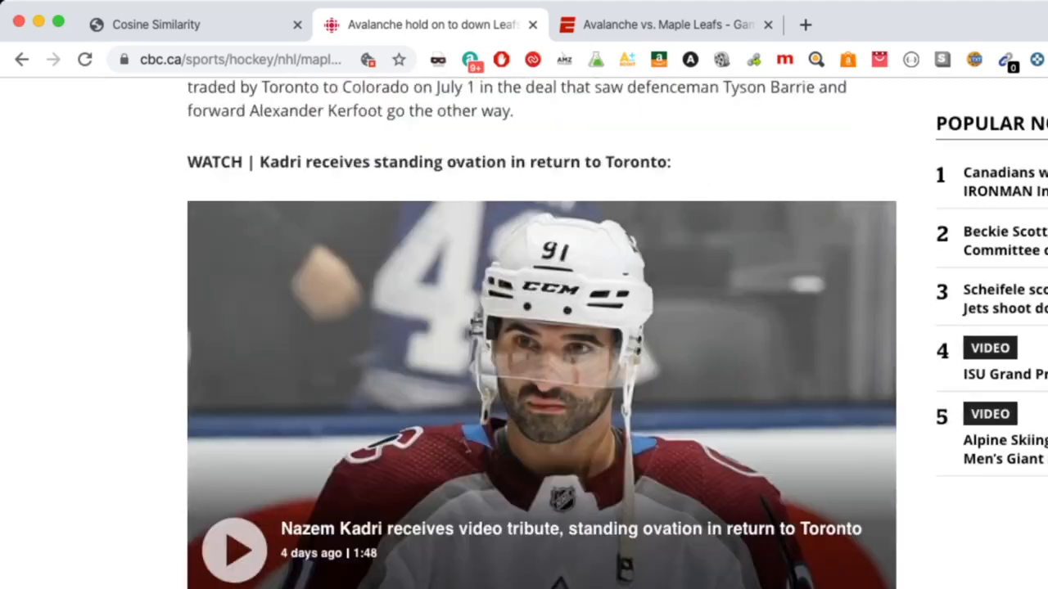
scroll("down", 3)
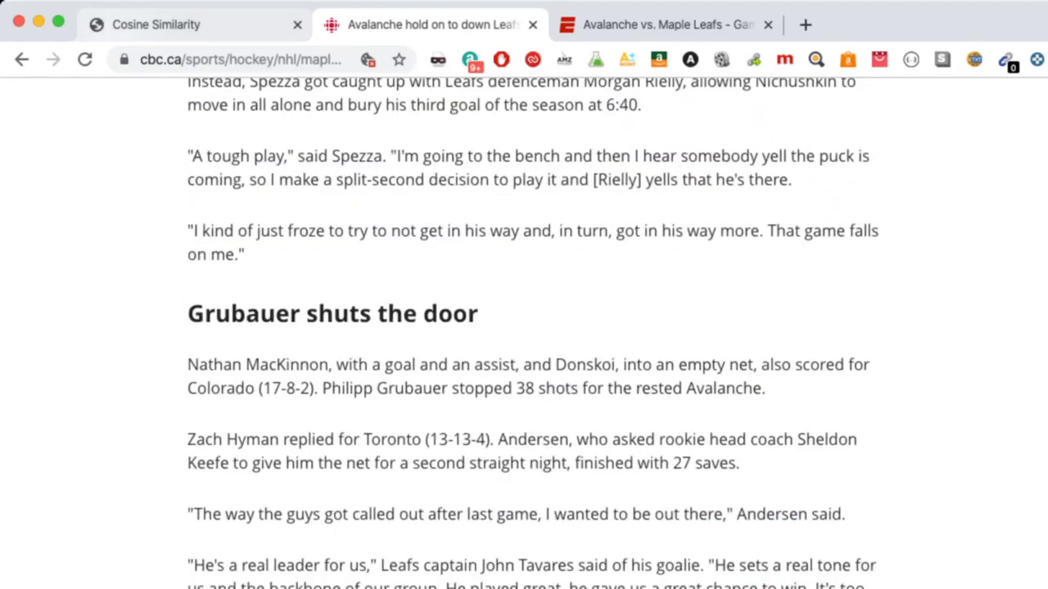
- Read through the ESPN game recap, then return to the CBC article body
left_click(671, 24)
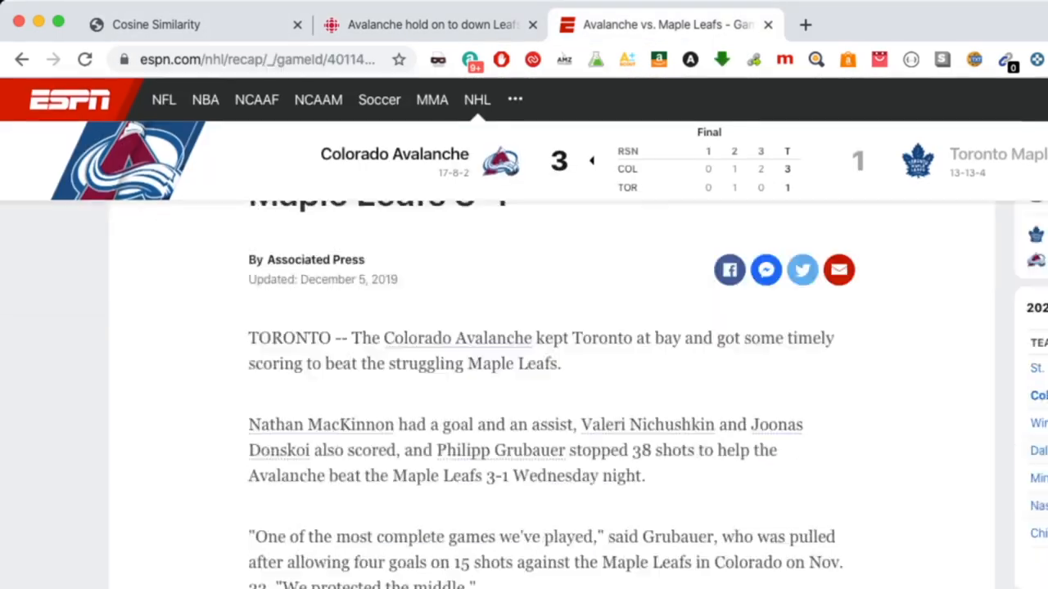
scroll("down", 3)
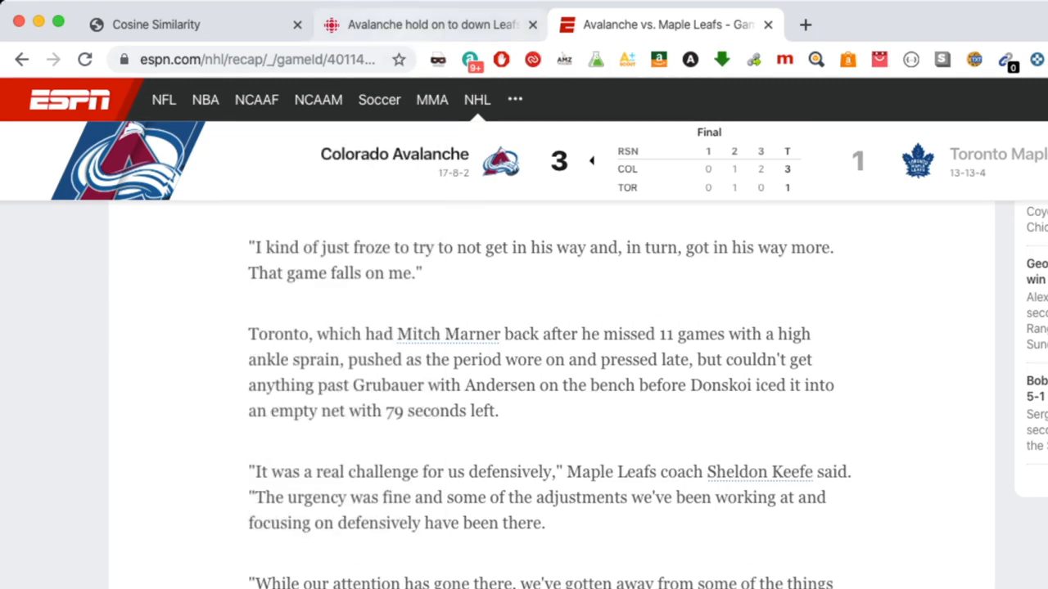
left_click(426, 25)
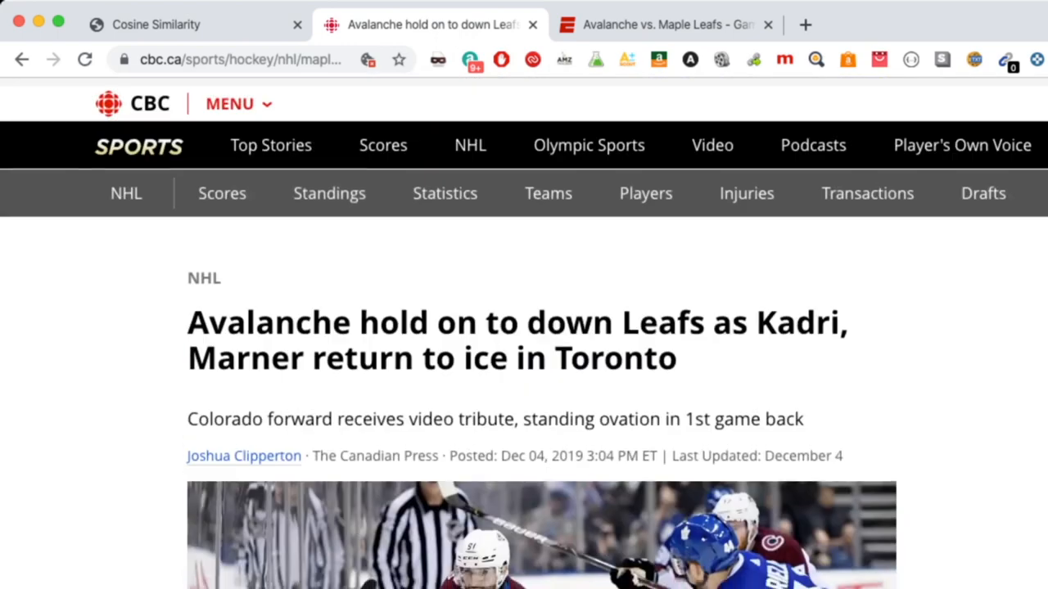
scroll("down", 3)
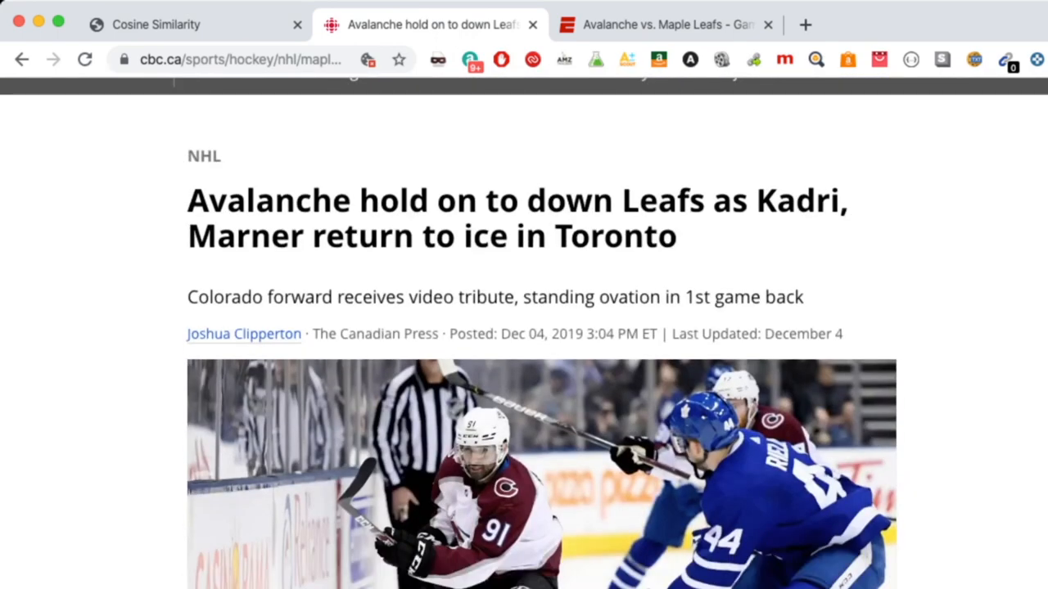
scroll("down", 3)
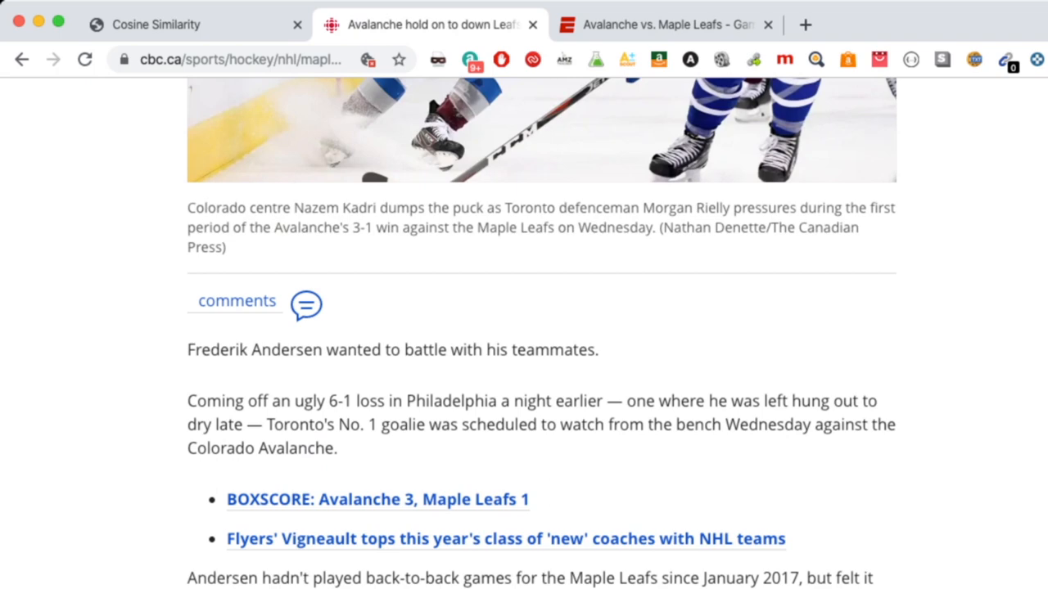
- Copy several CBC article paragraphs and paste them into Document 1 of the similarity form
left_click_drag(187, 351, 530, 565)
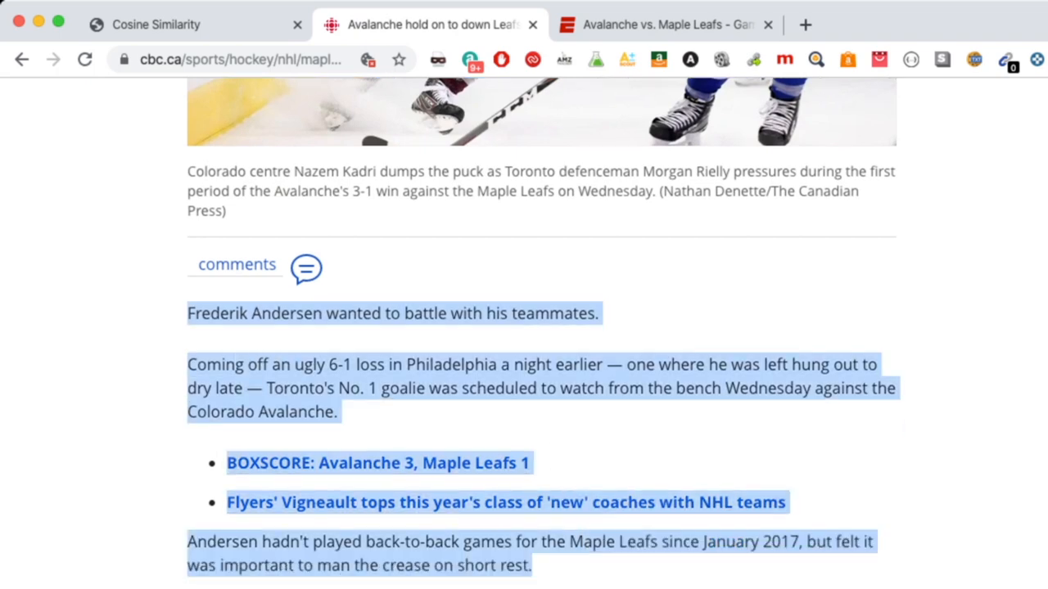
scroll("down", 3)
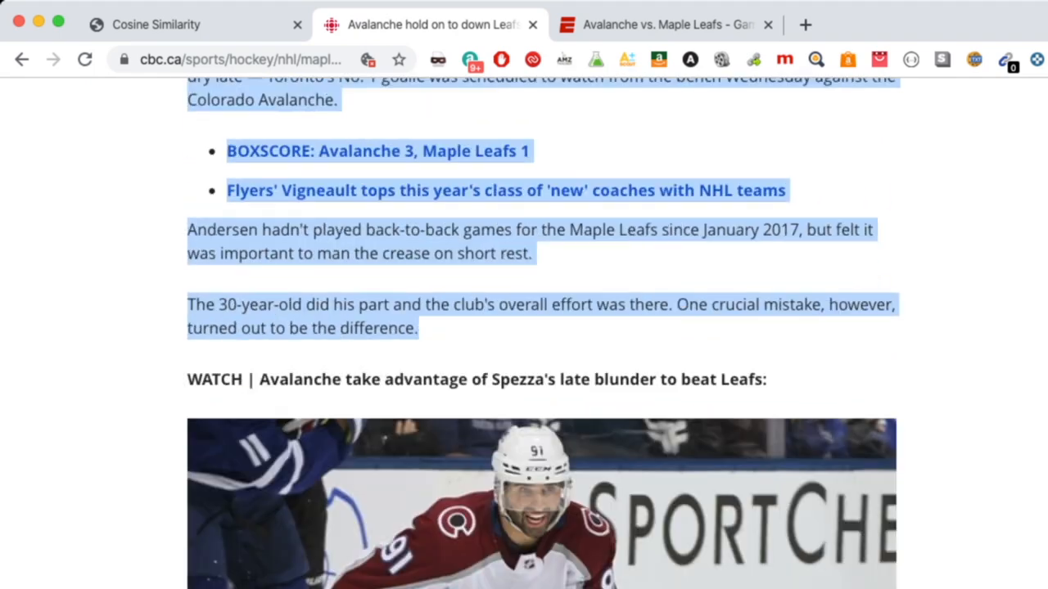
left_click(156, 25)
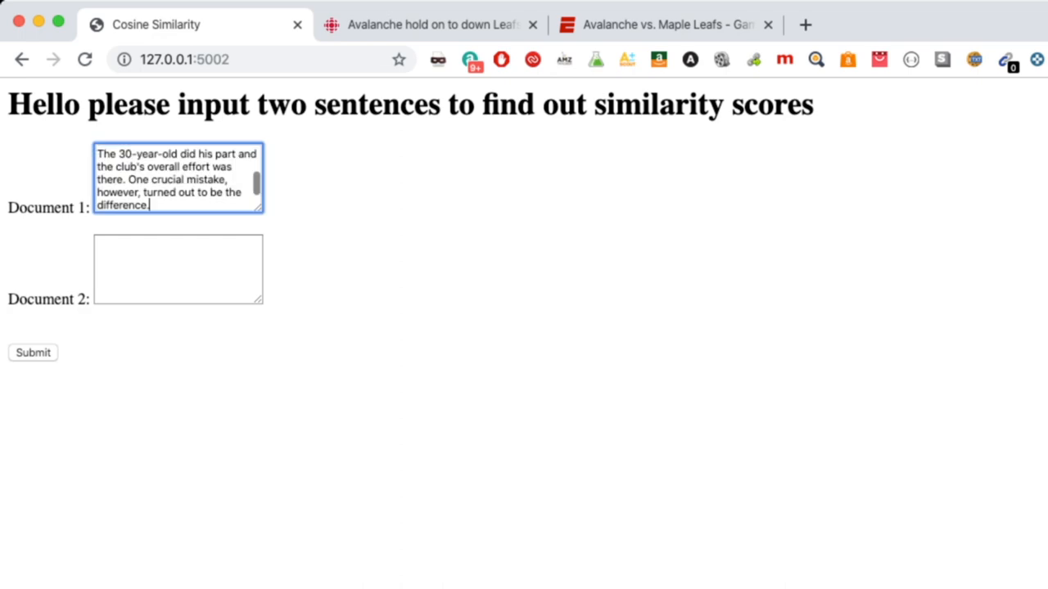
left_click(422, 25)
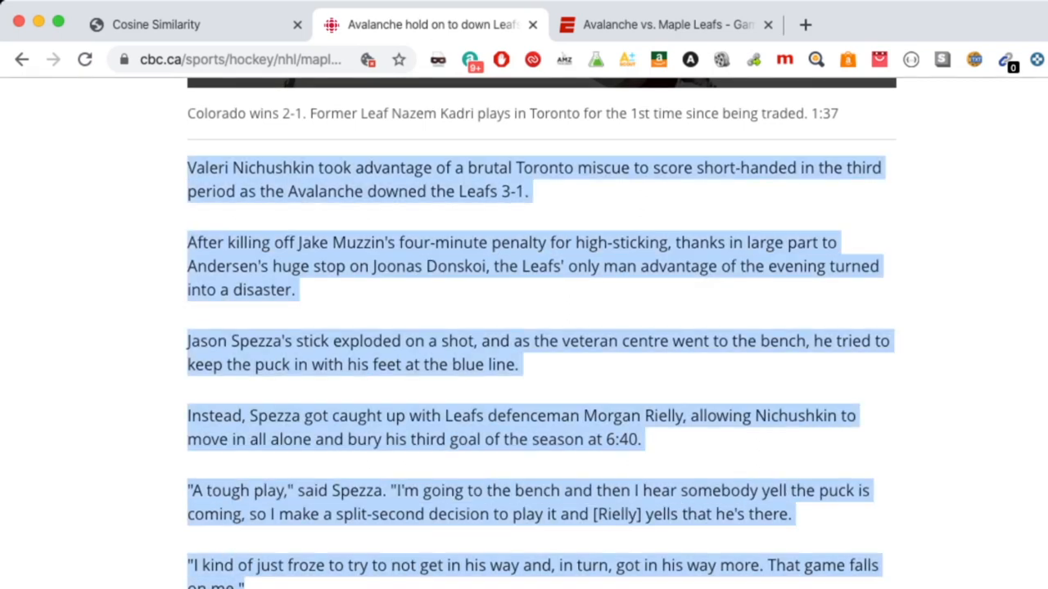
left_click(163, 24)
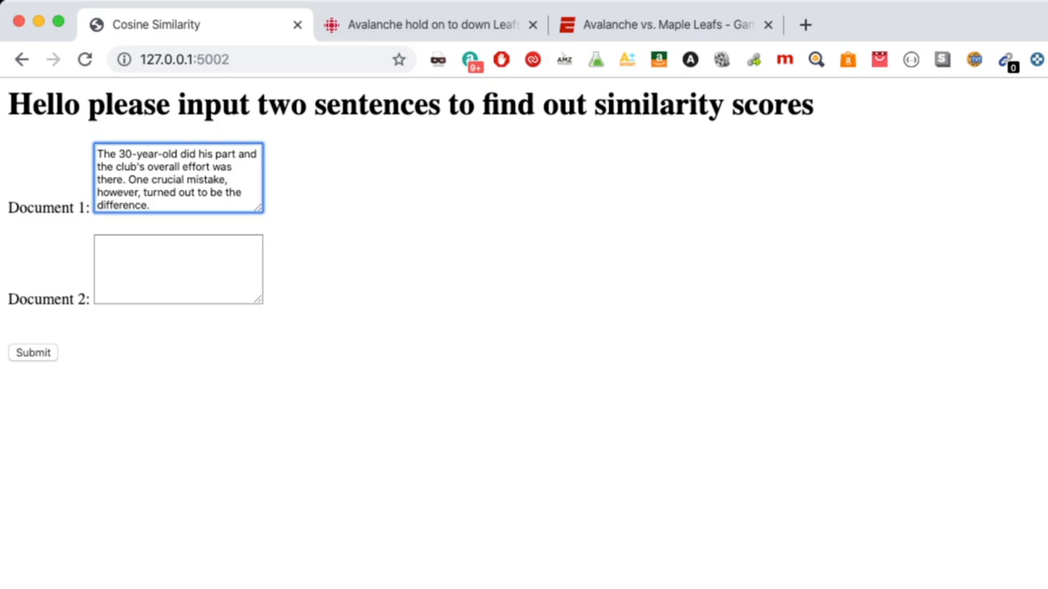
type("\"I kind of just froze to try to not get in his way and, in turn, got in his way more. That game falls on me.\"")
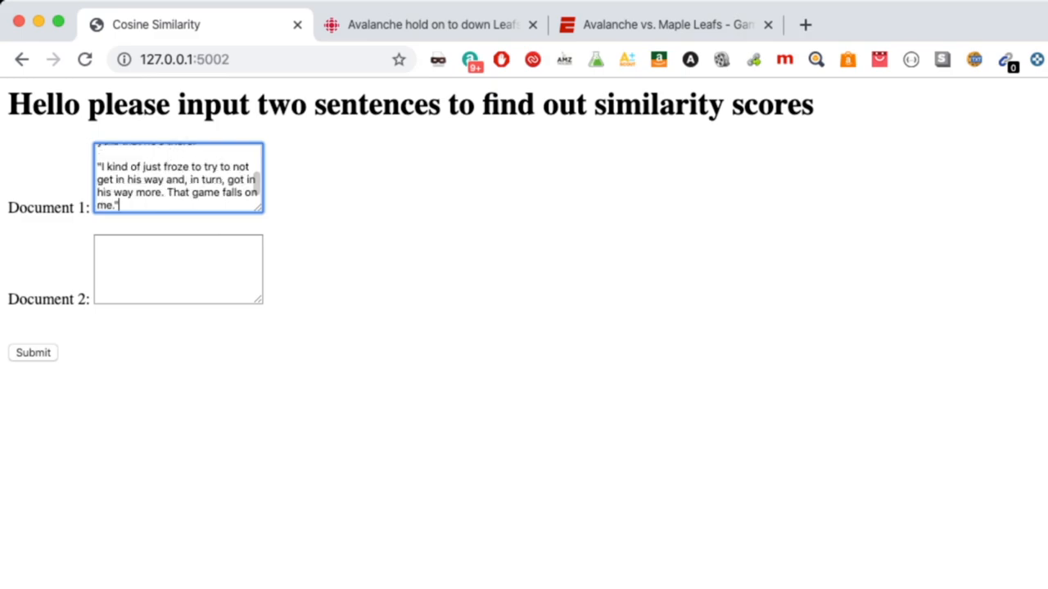
left_click(434, 24)
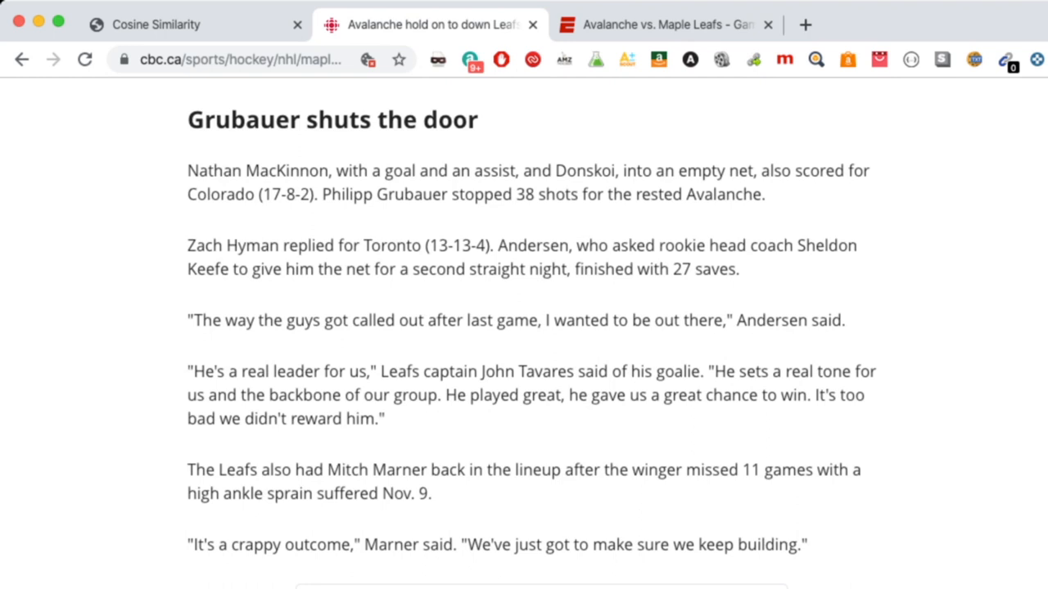
- Select further CBC article paragraphs to add to Document 1
left_click_drag(187, 119, 805, 544)
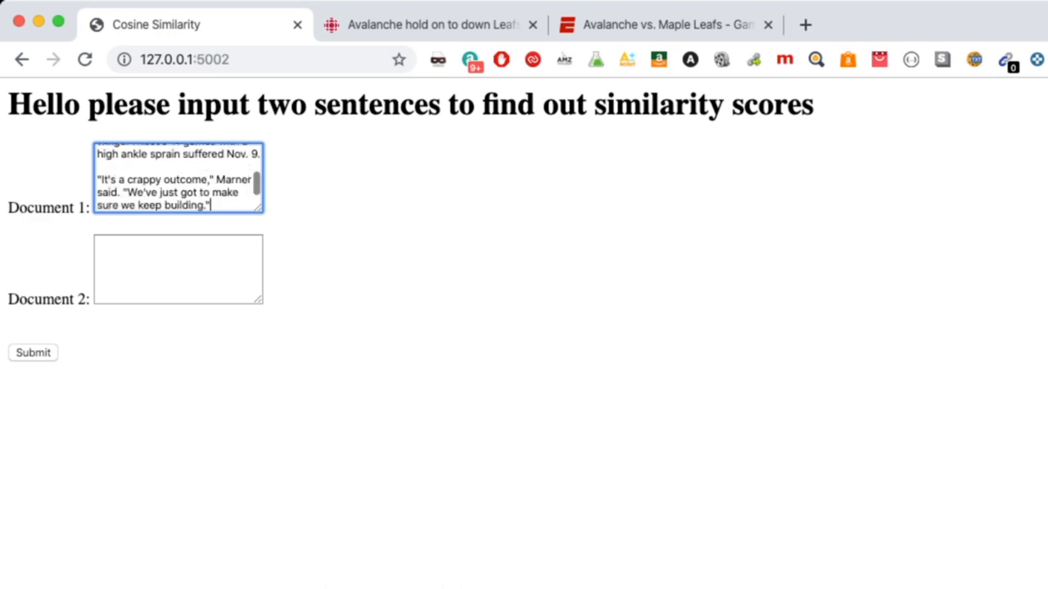
left_click(429, 25)
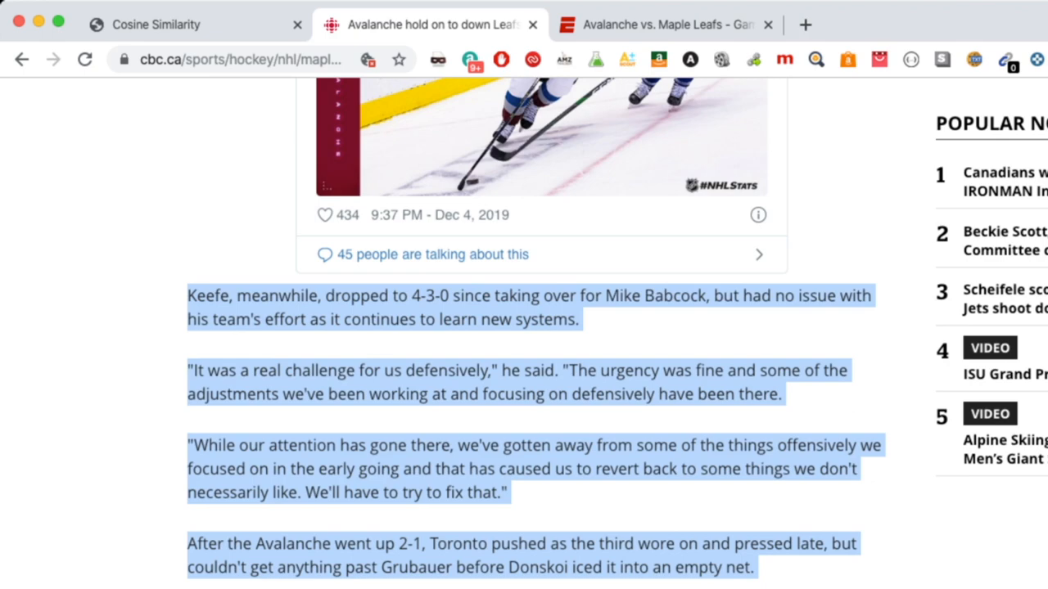
left_click(164, 25)
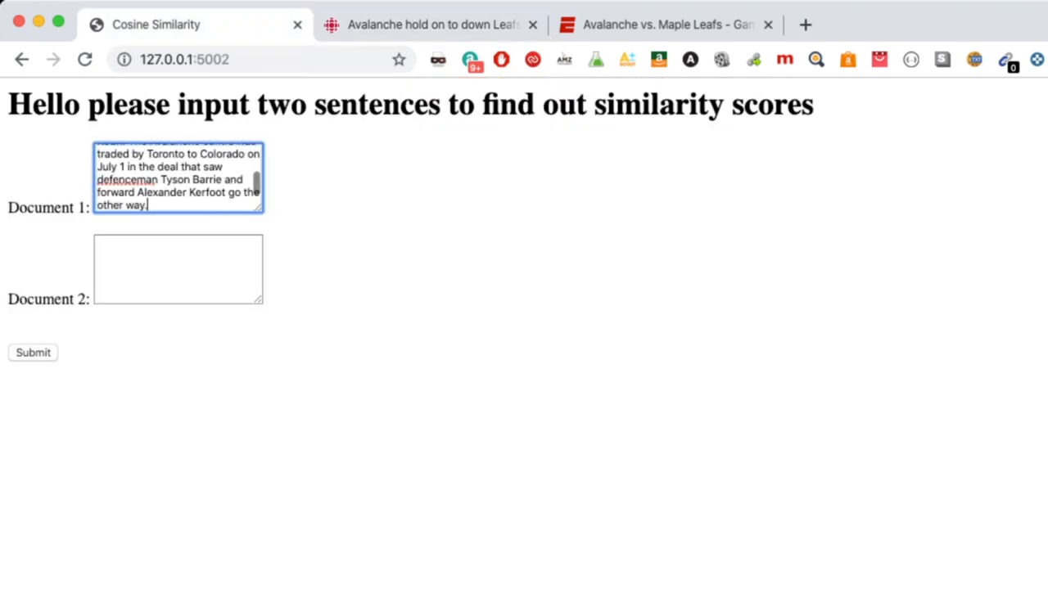
left_click(423, 24)
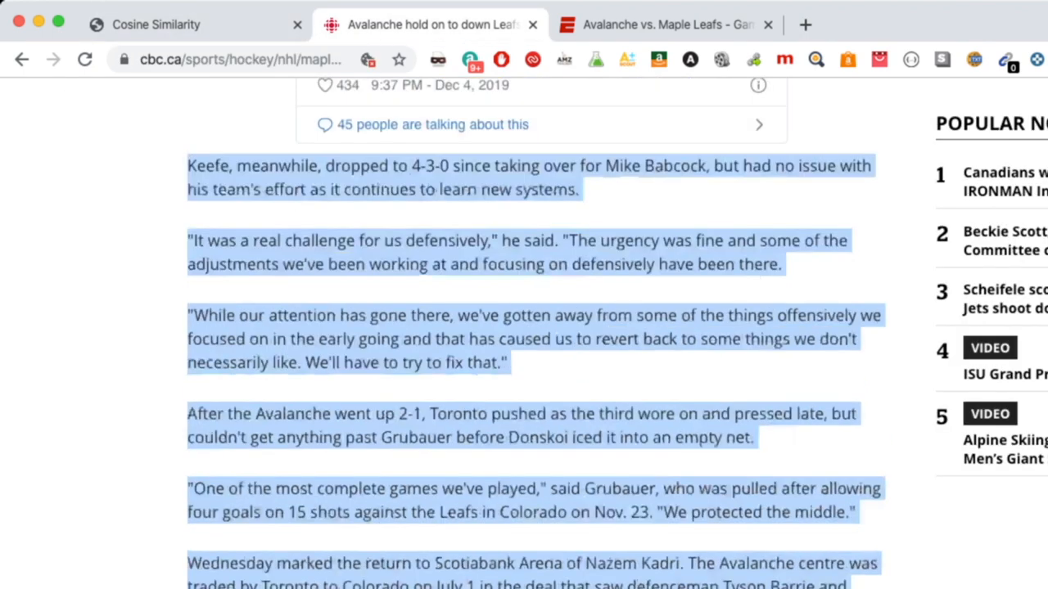
scroll("down", 3)
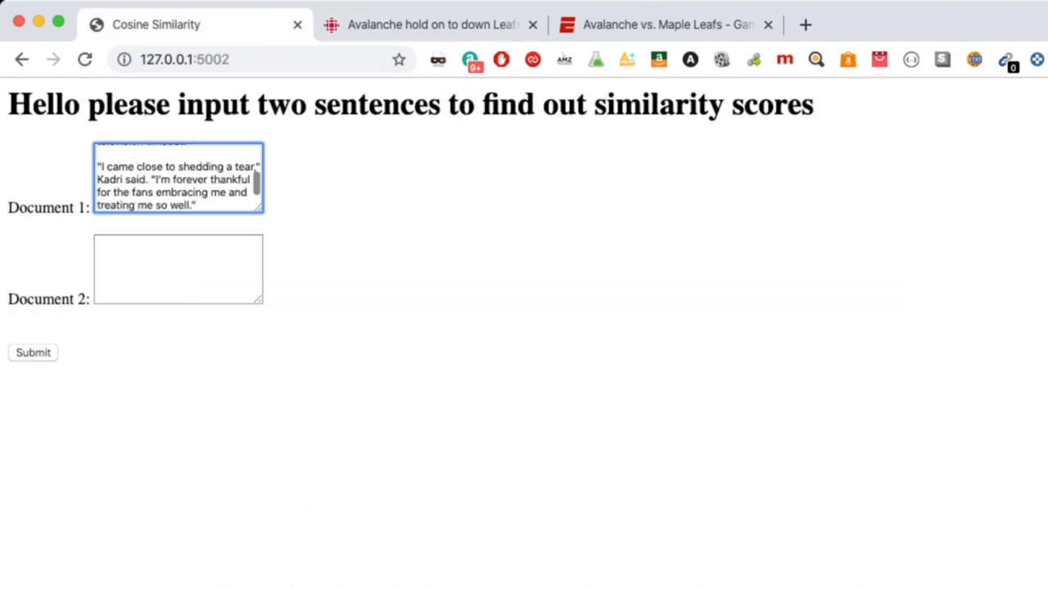
left_click(423, 24)
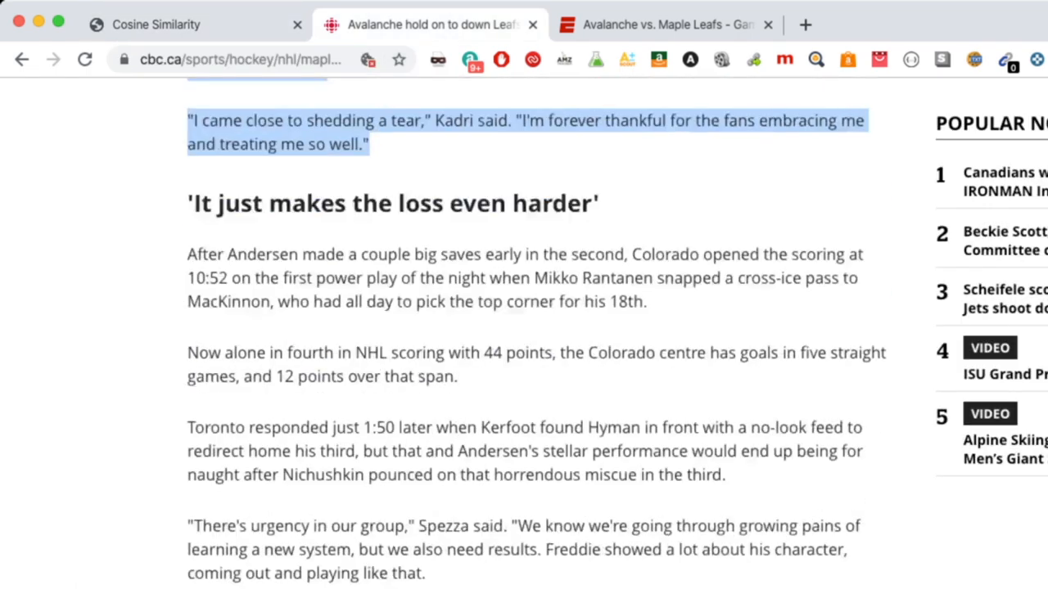
scroll("down", 3)
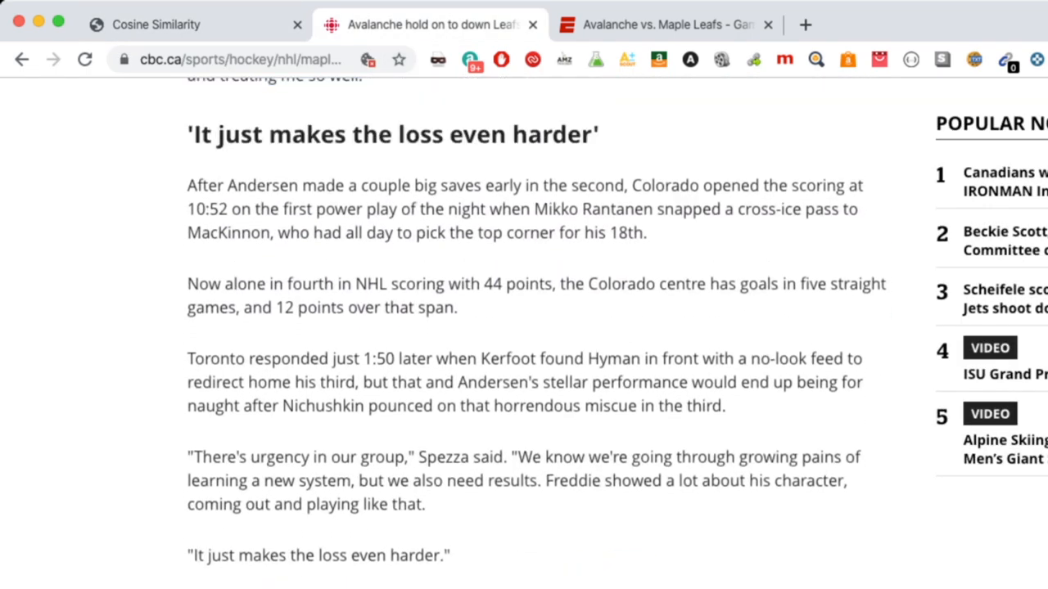
- Finish filling Document 1 with the CBC article body and bring up the ESPN recap
left_click_drag(187, 134, 448, 555)
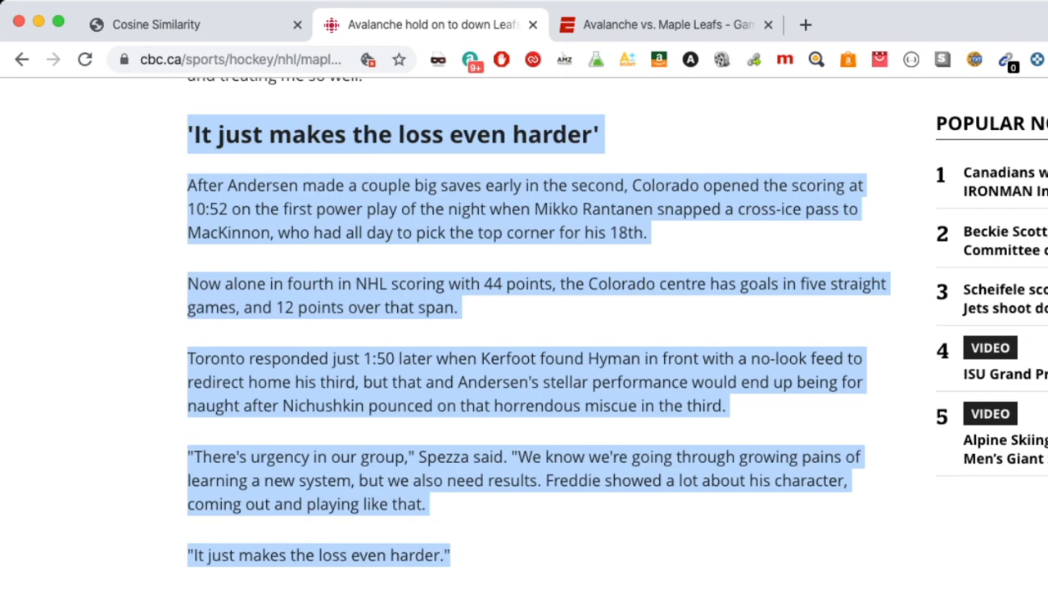
left_click(177, 25)
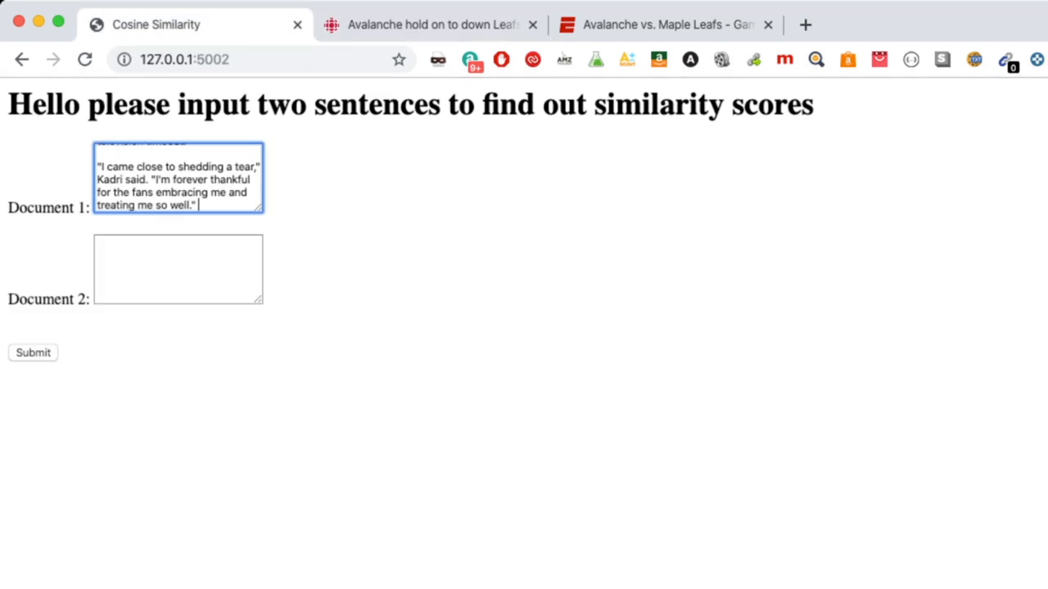
left_click(432, 25)
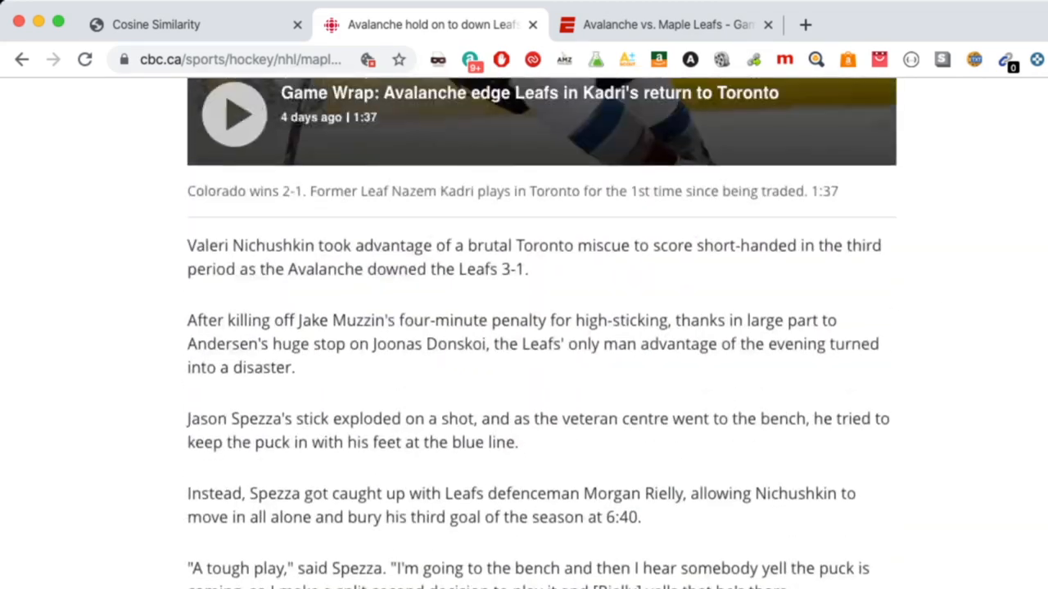
scroll("up", 3)
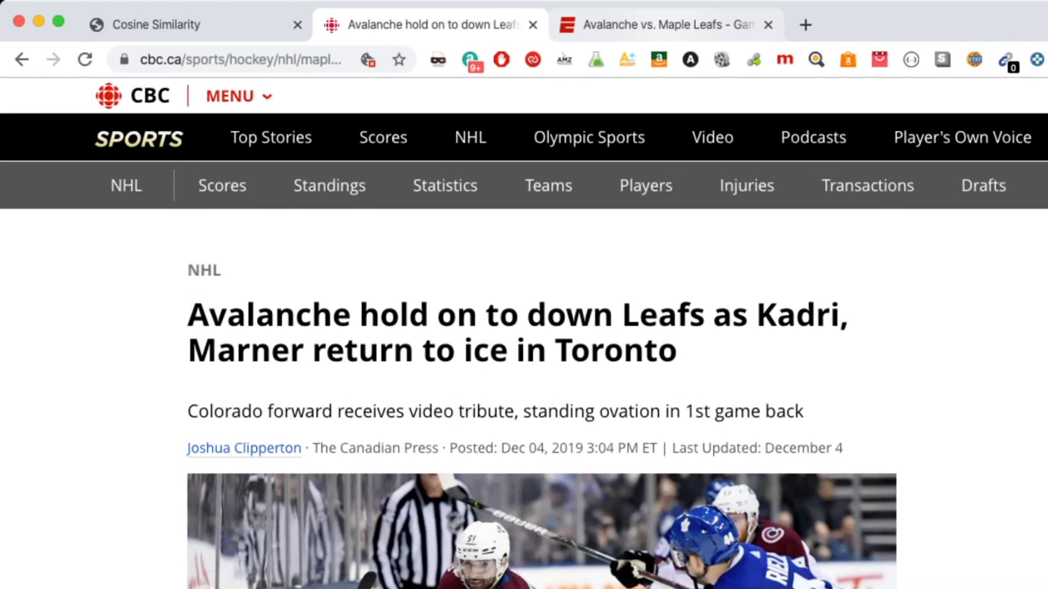
left_click(664, 25)
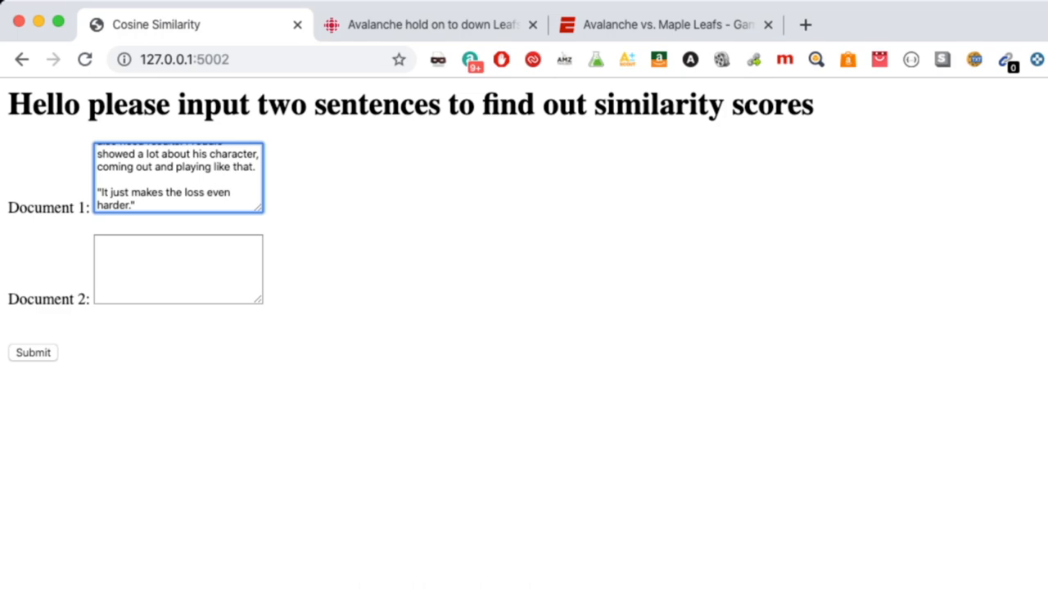
left_click(663, 25)
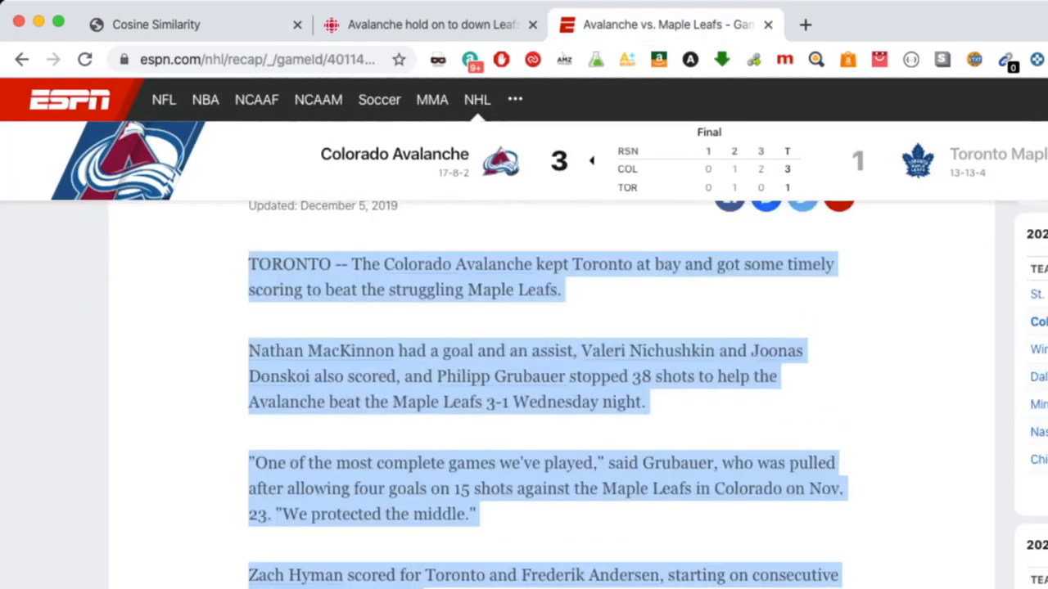
- Submit the CBC article and ESPN recap in Document 2 for similarity scoring
scroll("down", 3)
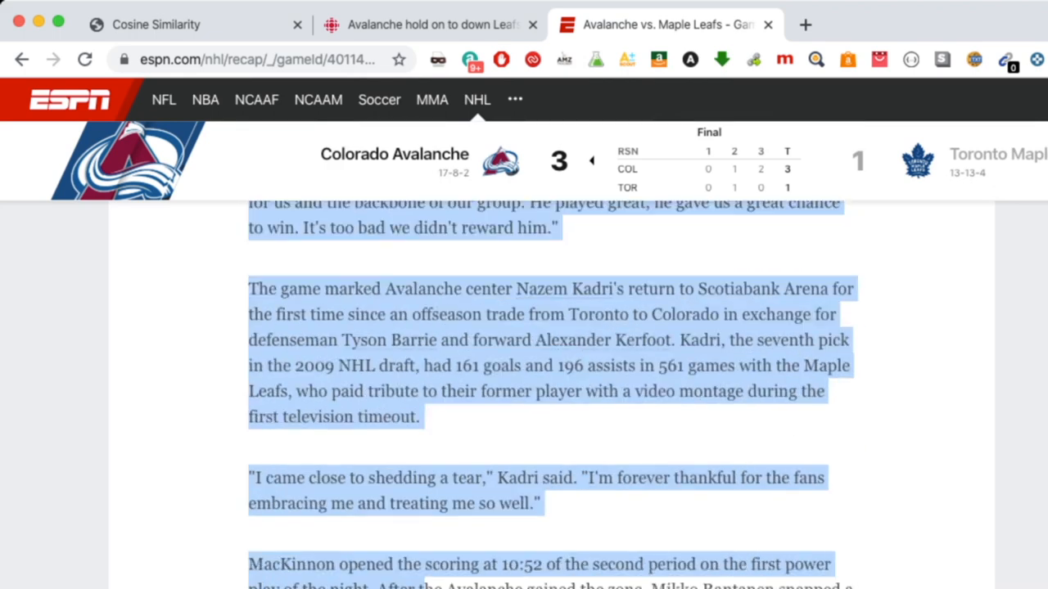
scroll("down", 3)
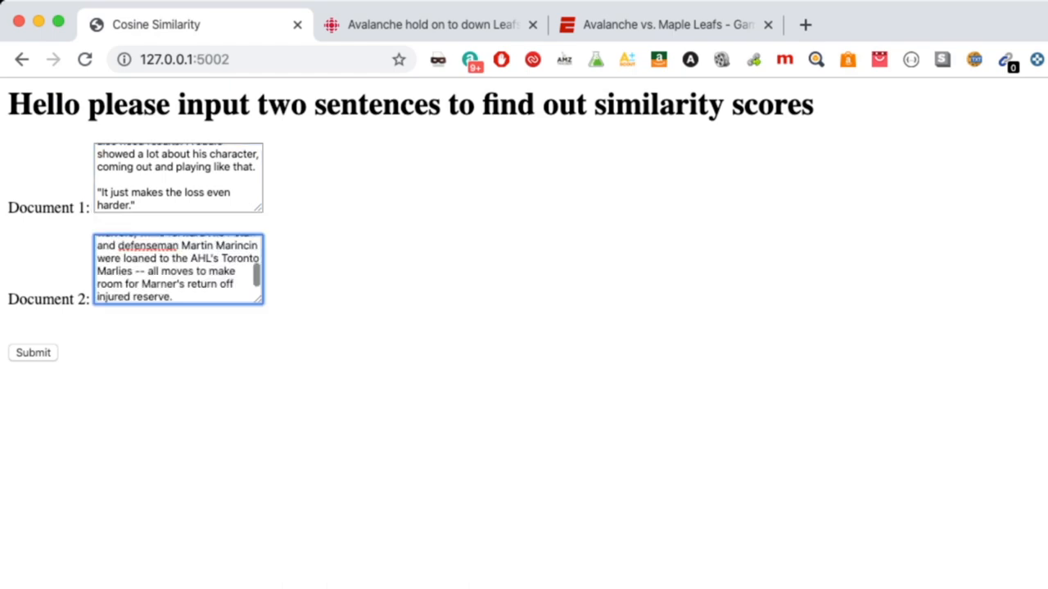
left_click(33, 354)
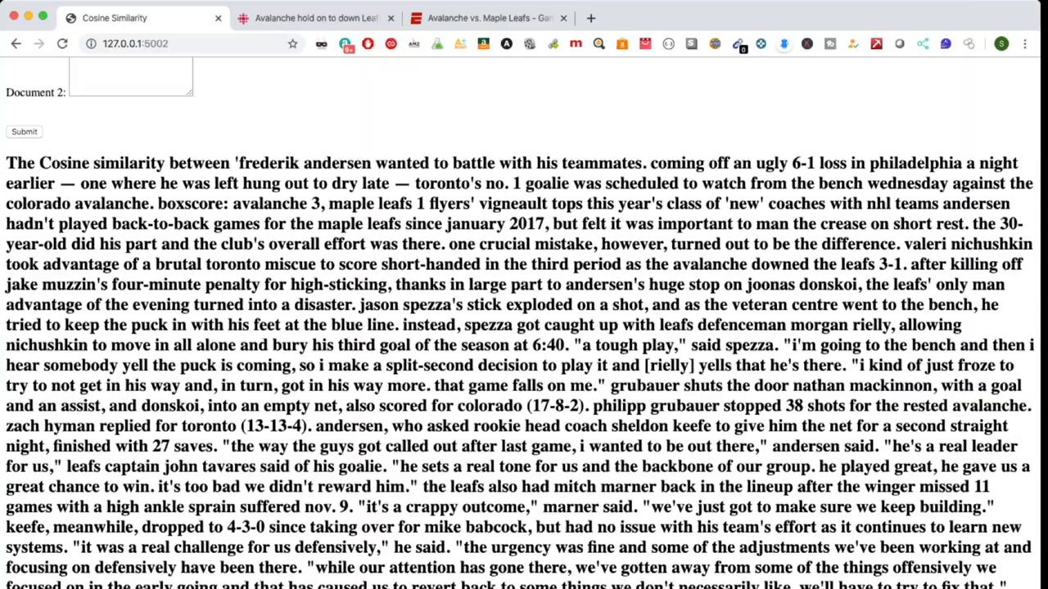
- Review the two articles' similarity score of about 0.7203, checking the ESPN recap ending
scroll("down", 3)
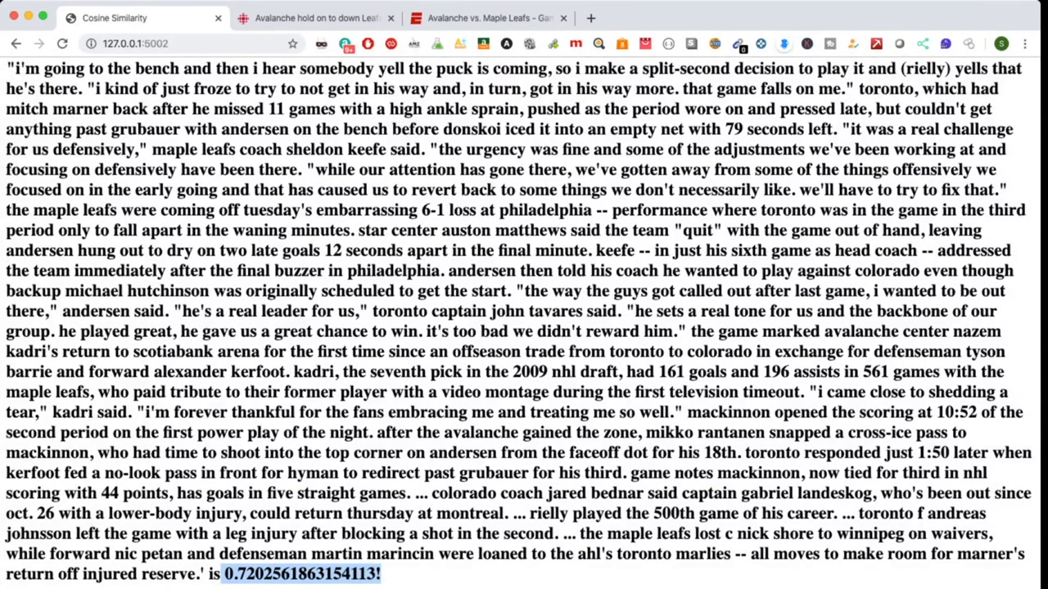
left_click(488, 18)
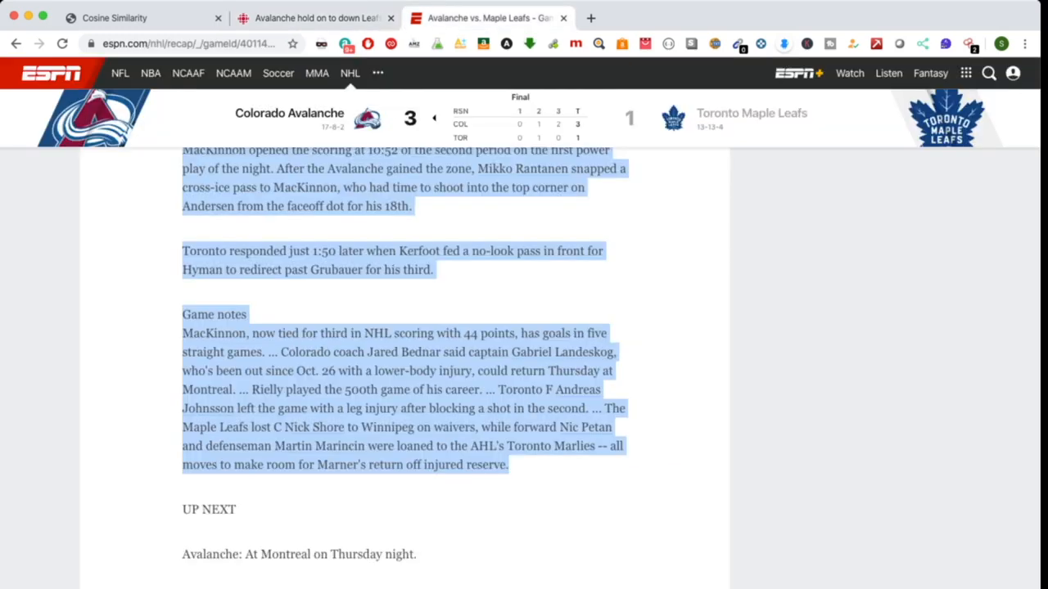
left_click(114, 18)
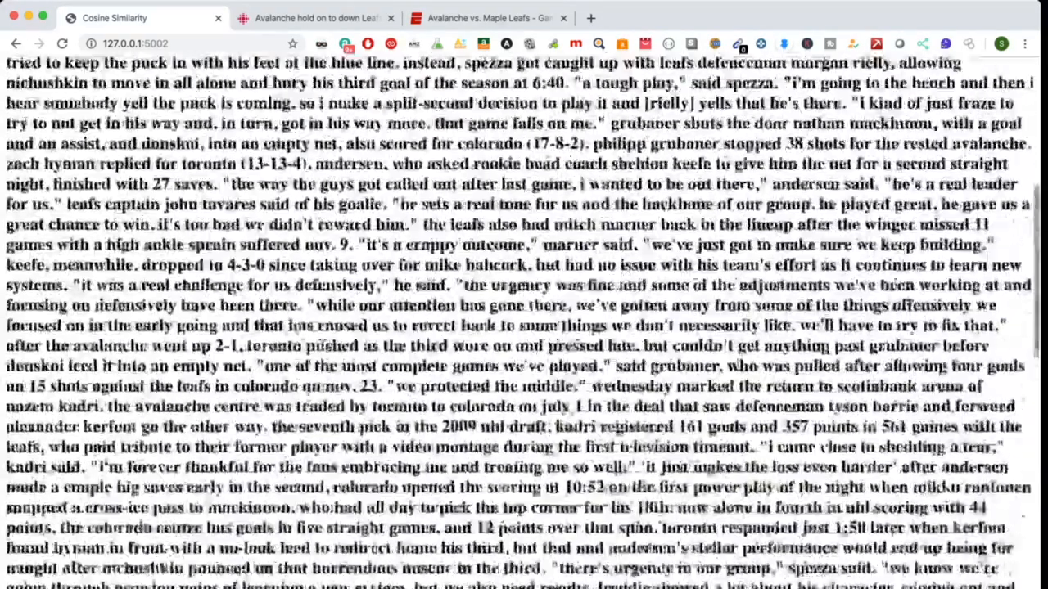
scroll("down", 3)
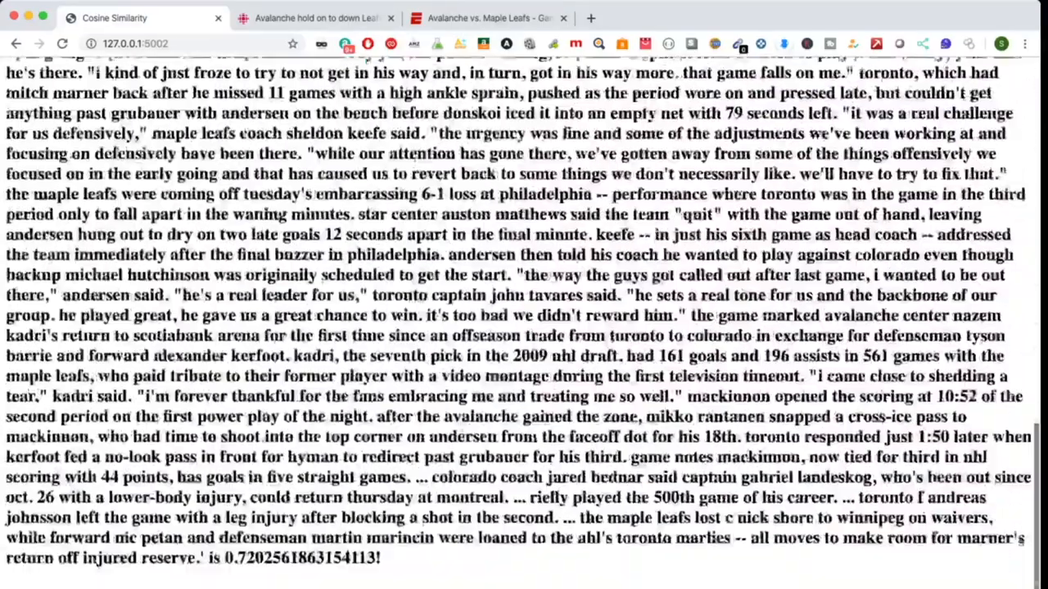
scroll("up", 3)
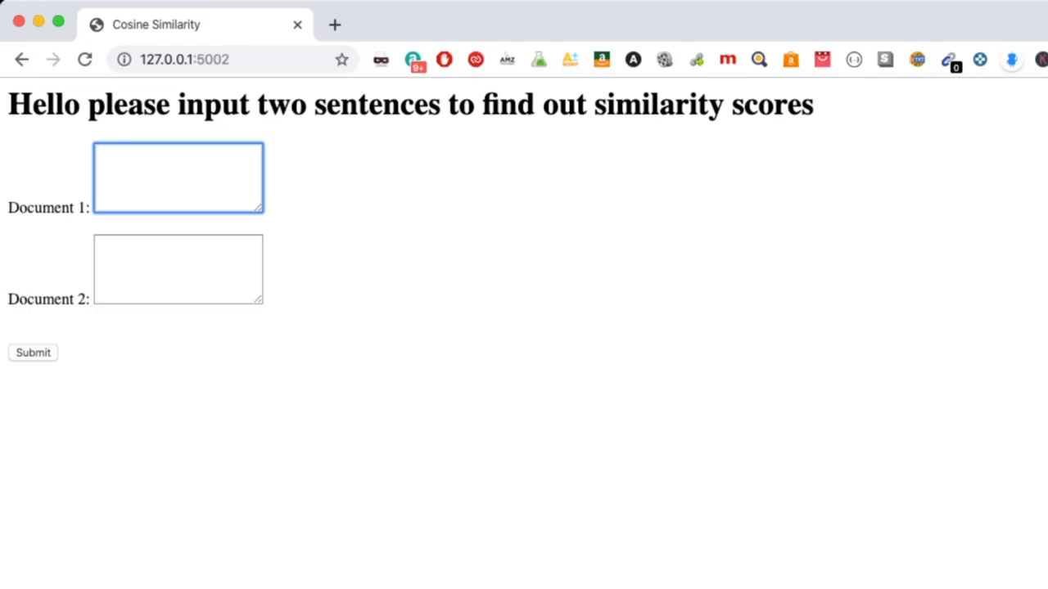
- Score 'i like the color blue' against 'i like the color brown but not blue', about 0.7765
type("i like the color blu")
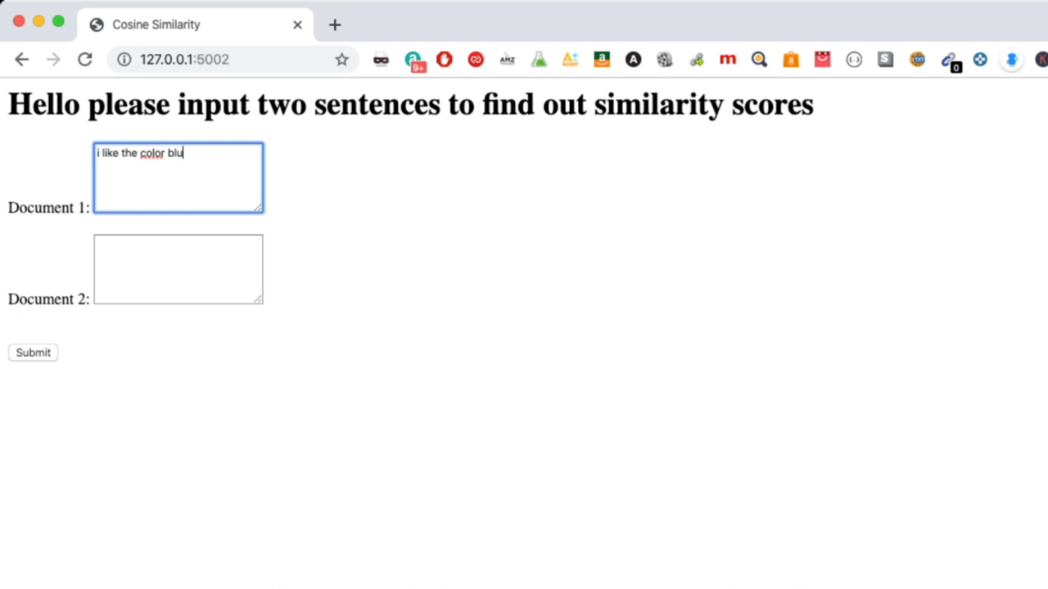
left_click(177, 269)
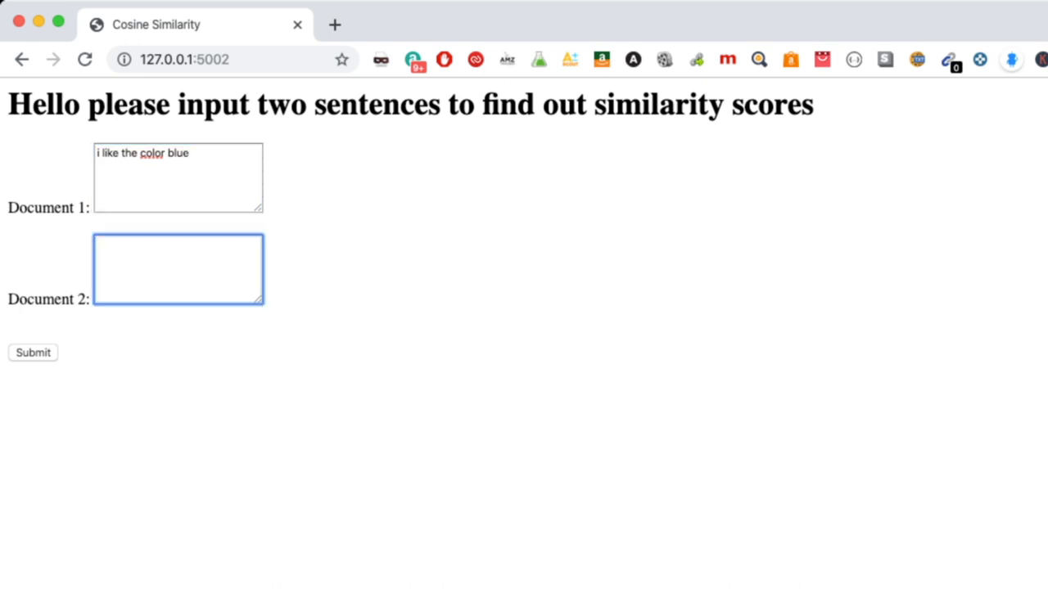
type("i like")
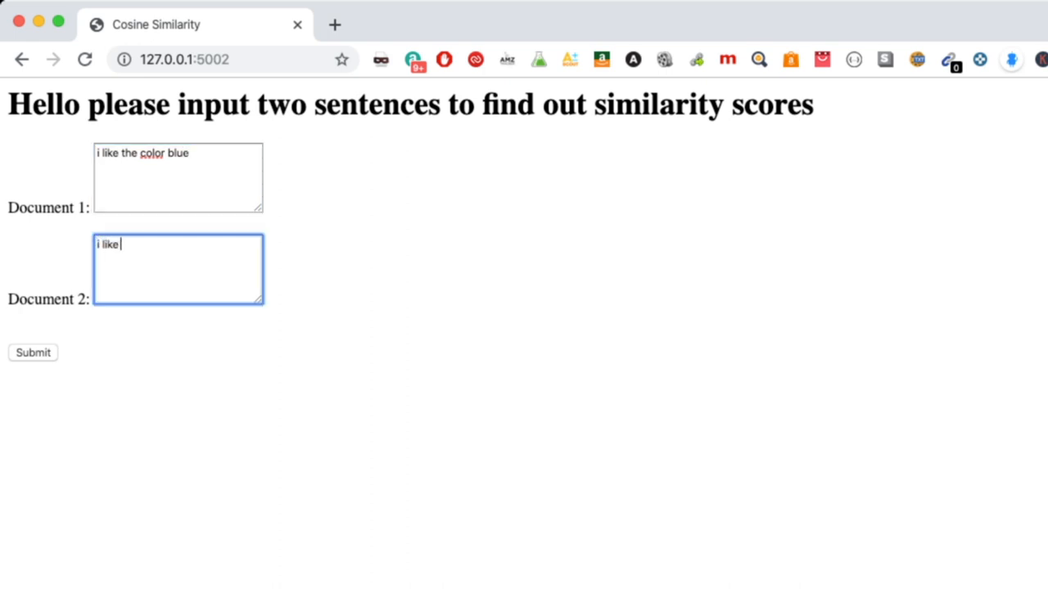
type("the color brown")
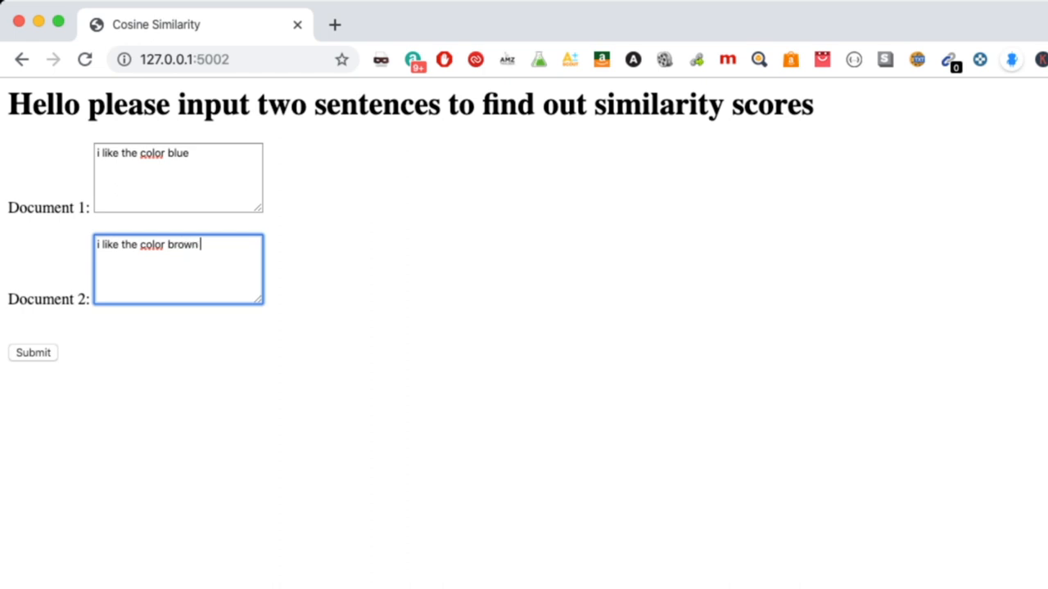
left_click(32, 352)
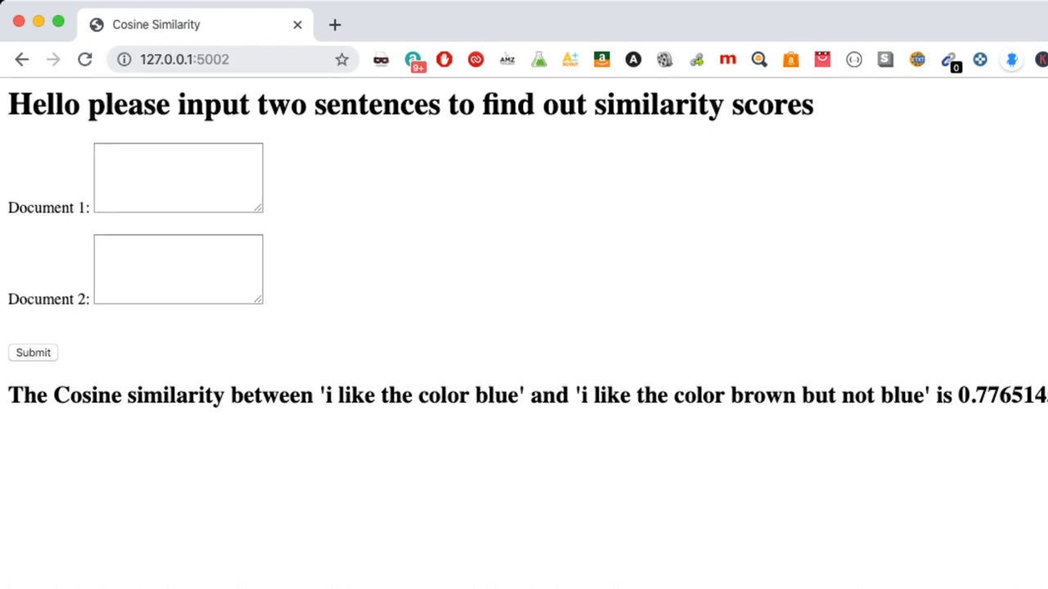
left_click(197, 59)
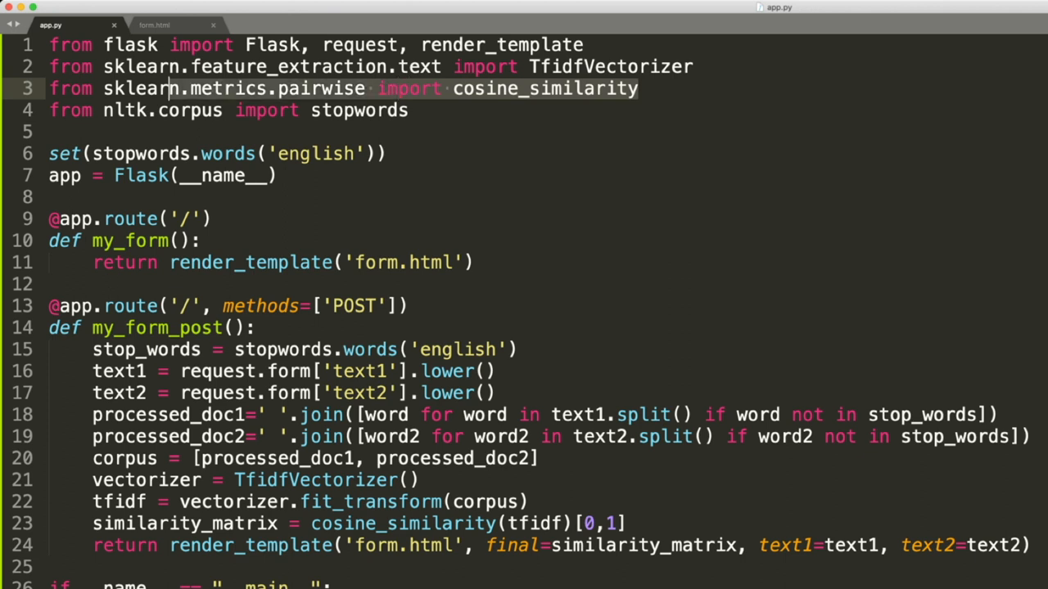
- Walk through app.py's stopwords import and routes before moving to form.html
left_click(458, 88)
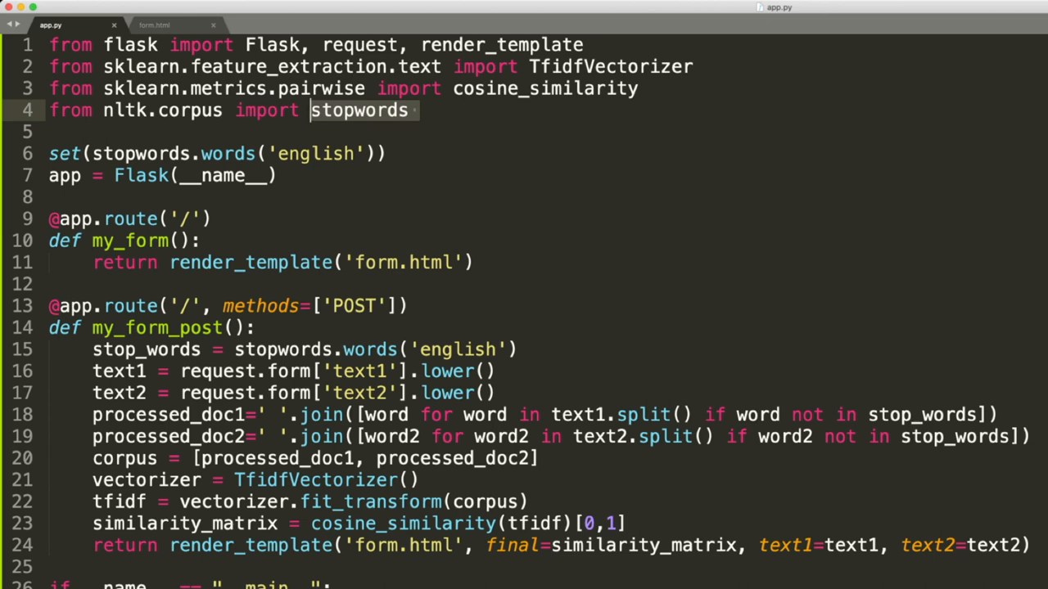
scroll("down", 3)
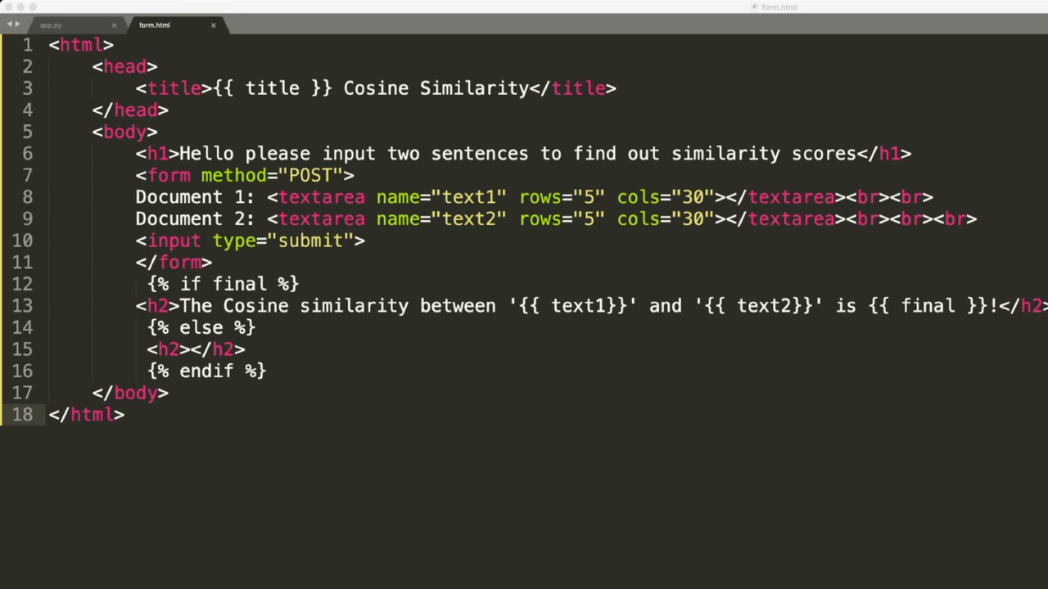
- Return to app.py to show the POST route and app.run on port 5002
left_click(51, 27)
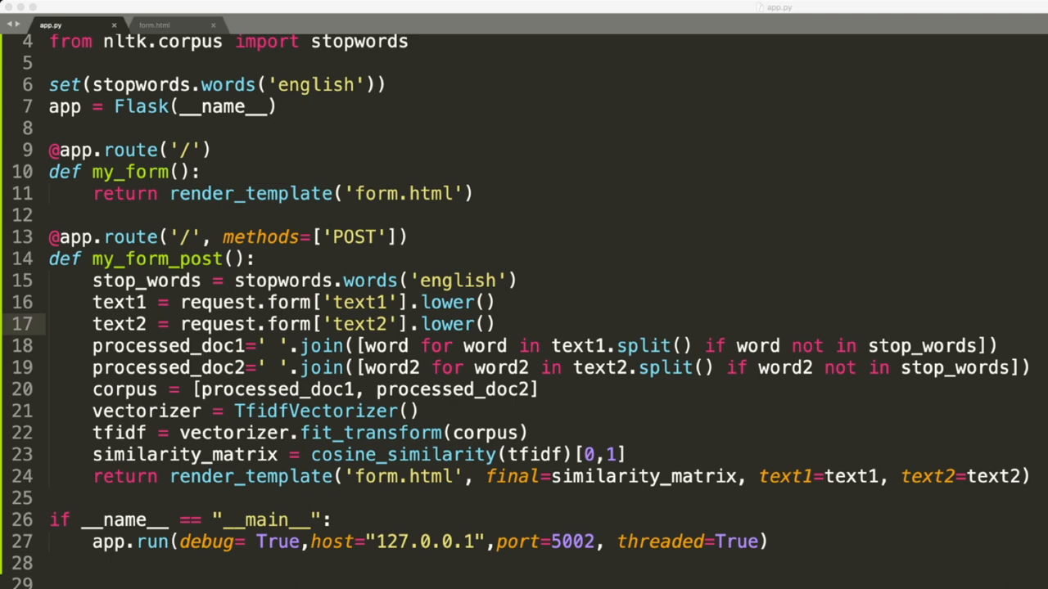
- Return to the empty similarity form in Chrome and start a new Document 1 sentence
left_click(155, 26)
type("i like sh")
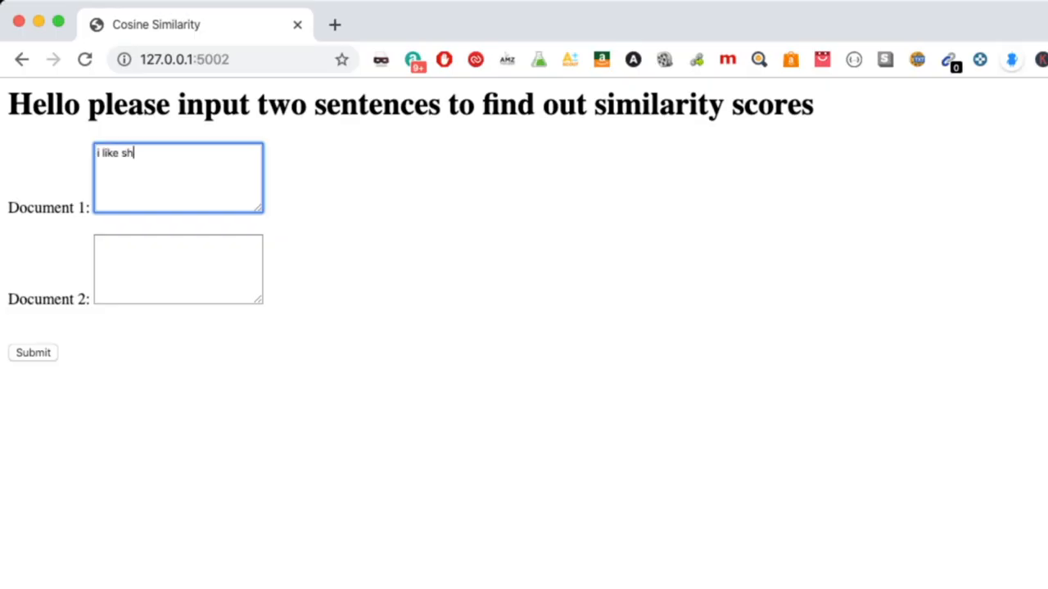
- Score 'i like shopping online' against 'online shopping is cool', about 0.5031
type("opping onli")
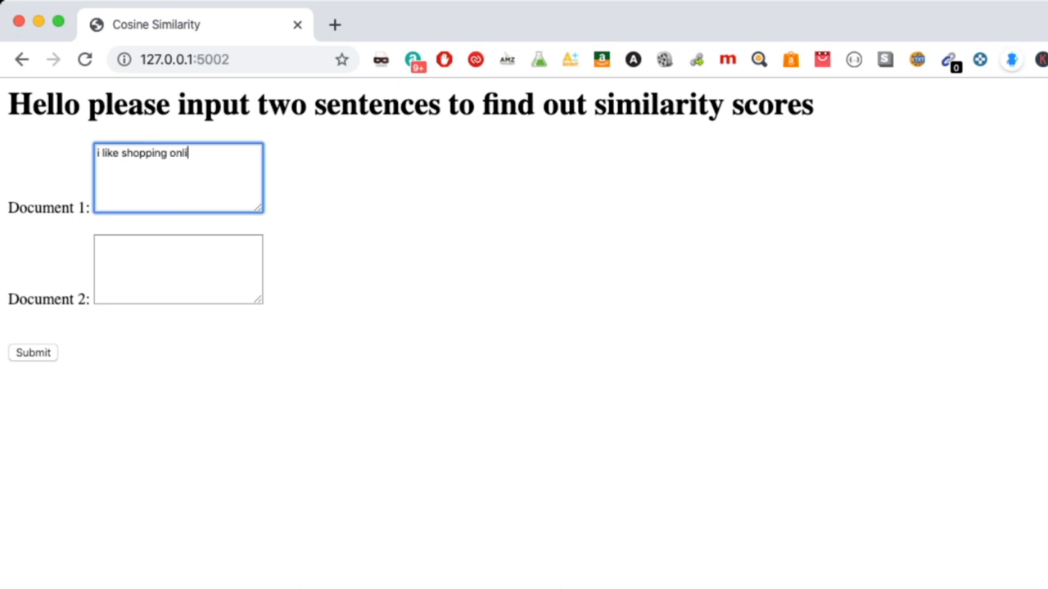
left_click(176, 269)
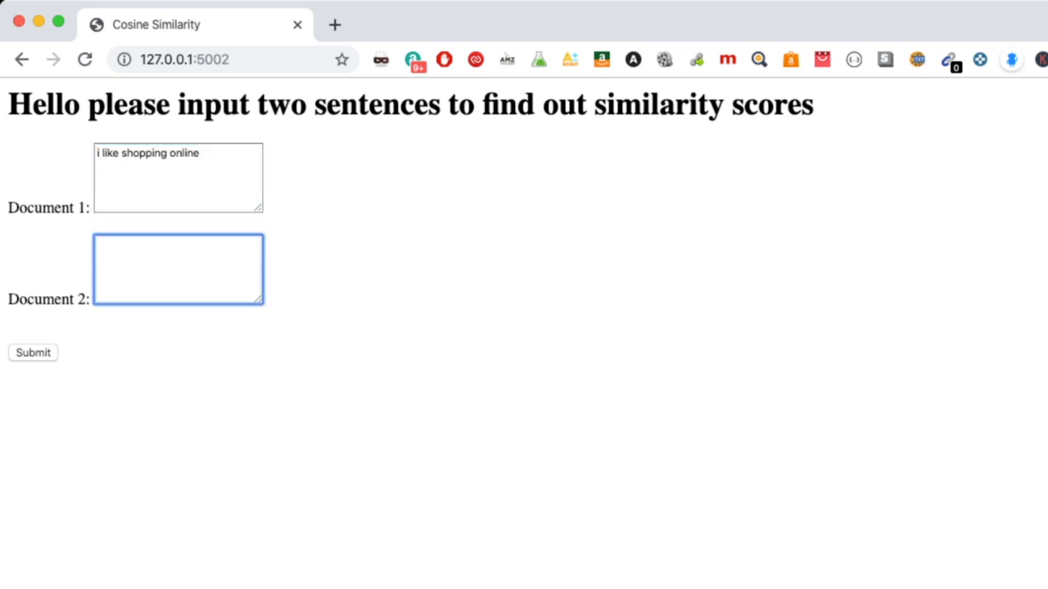
type("online shopping is cool")
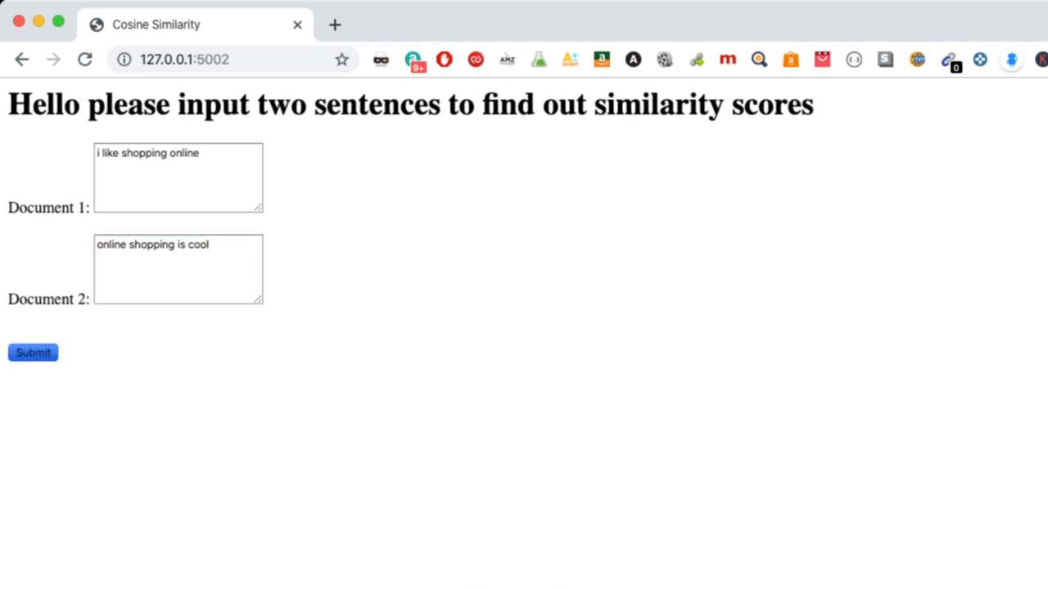
left_click(33, 353)
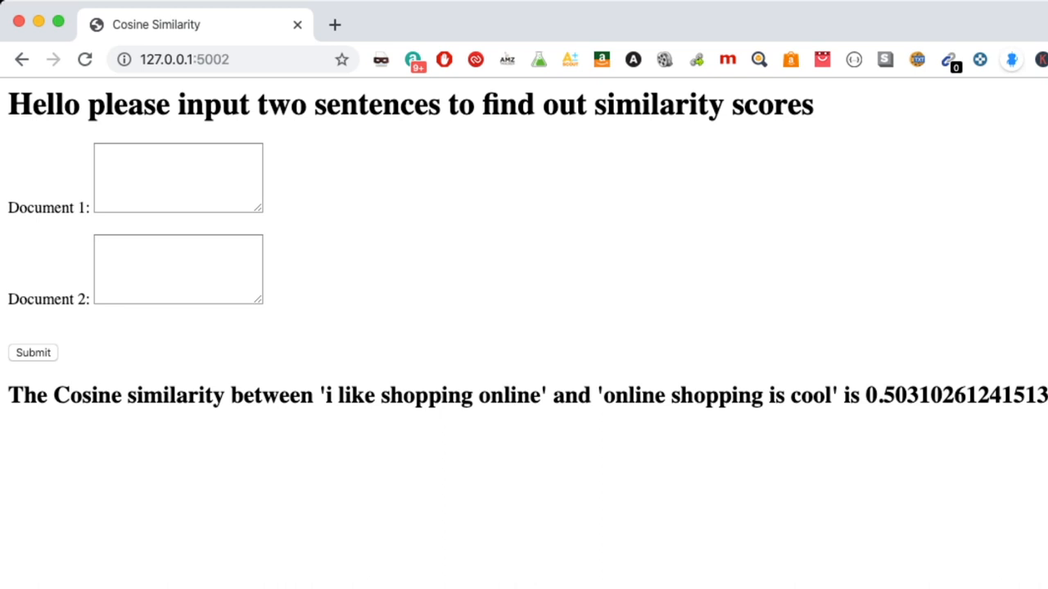
left_click(176, 177)
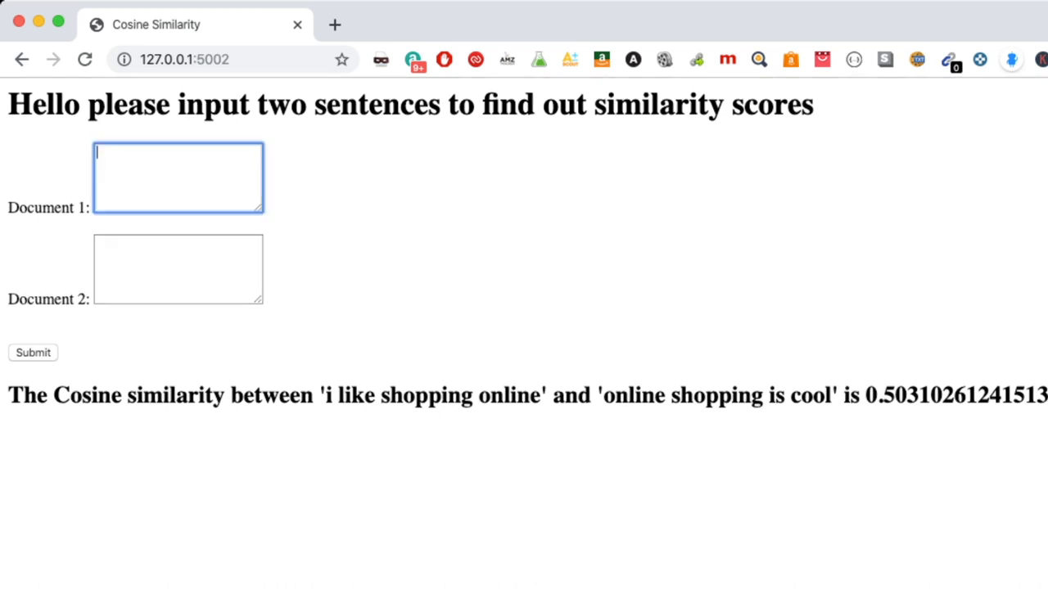
left_click(177, 269)
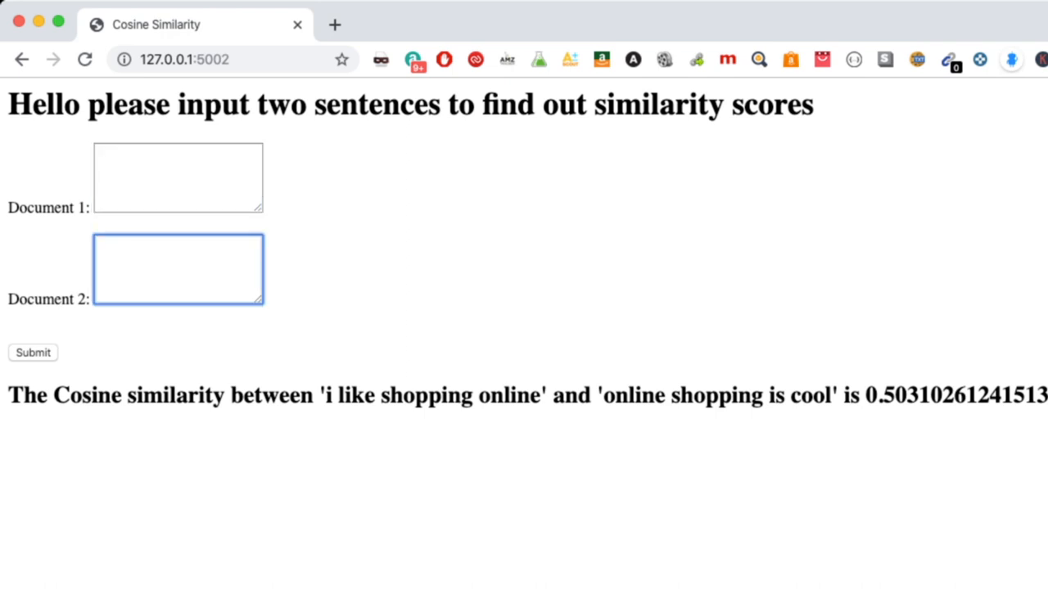
left_click(176, 177)
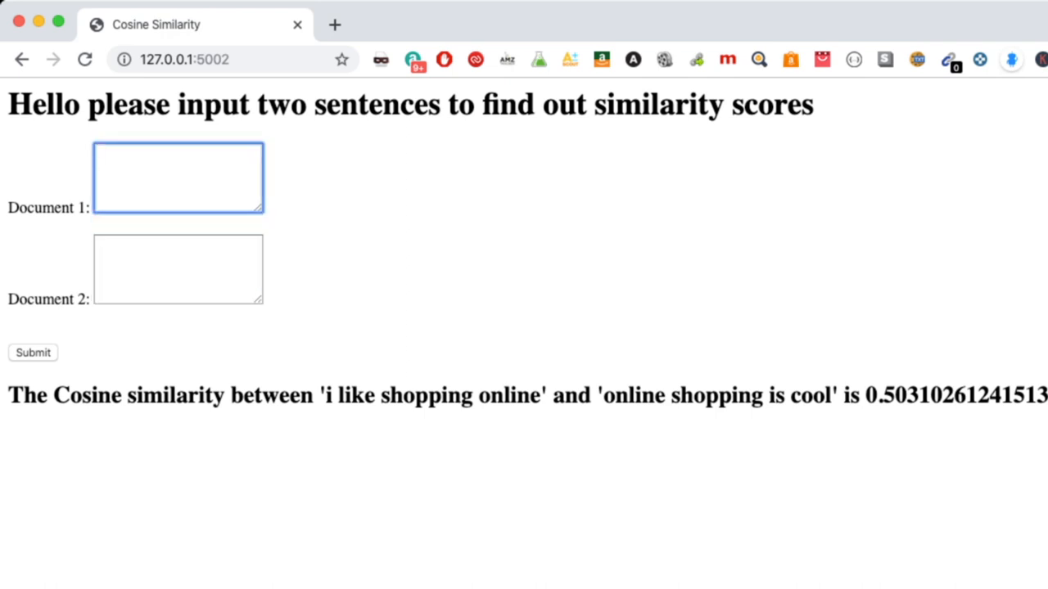
left_click(177, 268)
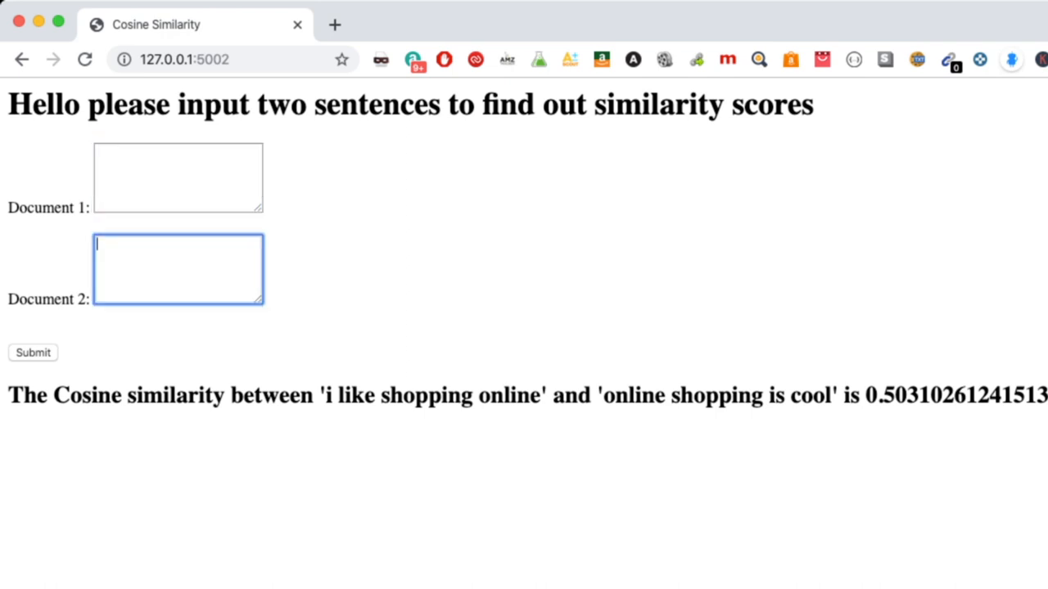